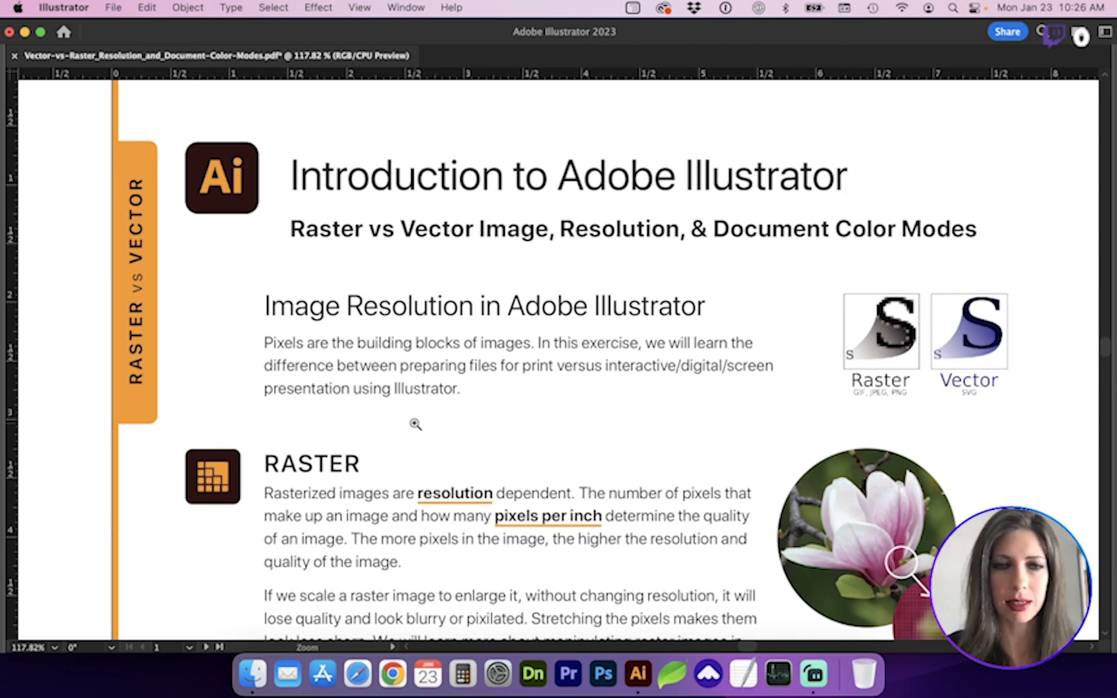
- Scroll the handout from its title down to the Raster section
scroll("down", 3)
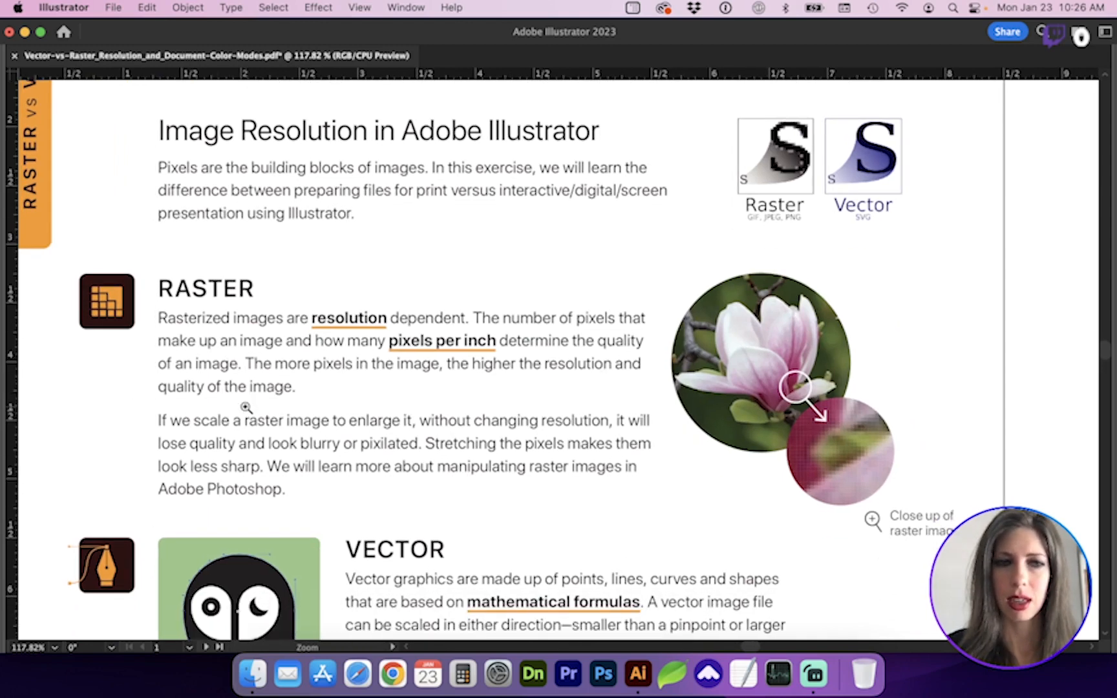
scroll("down", 3)
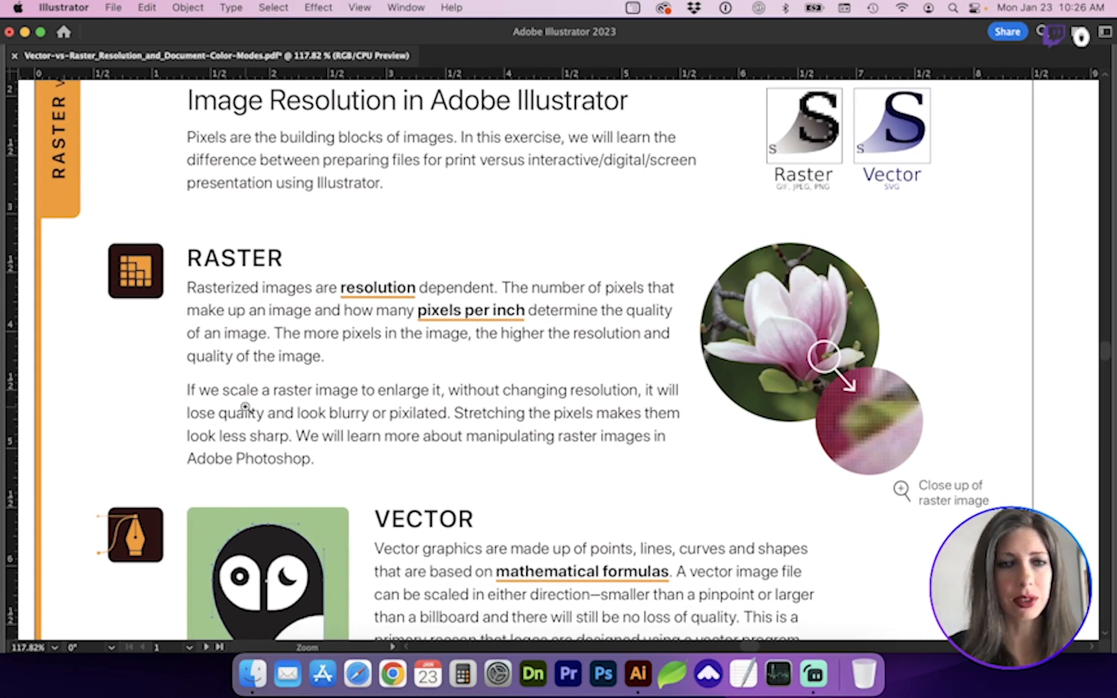
mouse_move(364, 382)
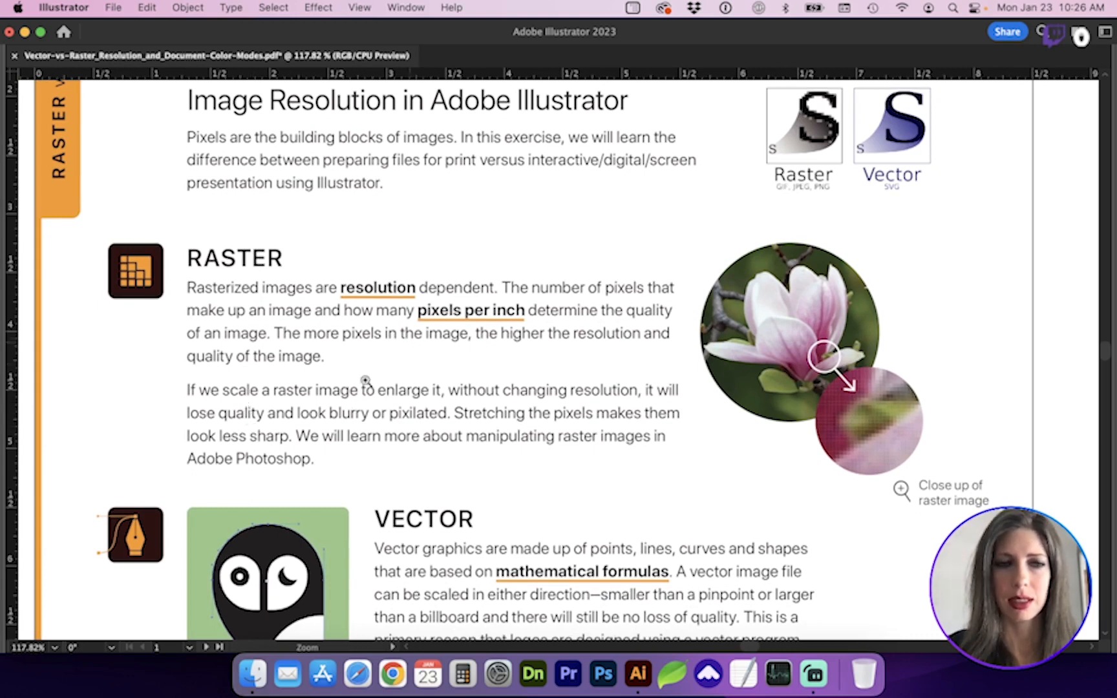
mouse_move(327, 417)
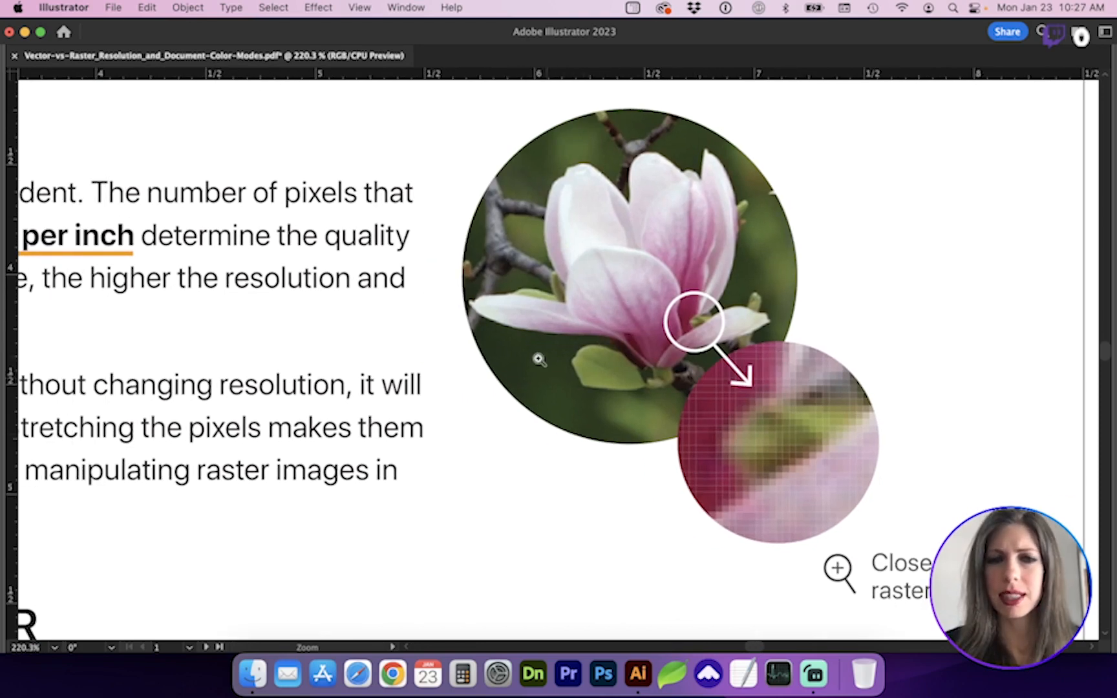
mouse_move(589, 307)
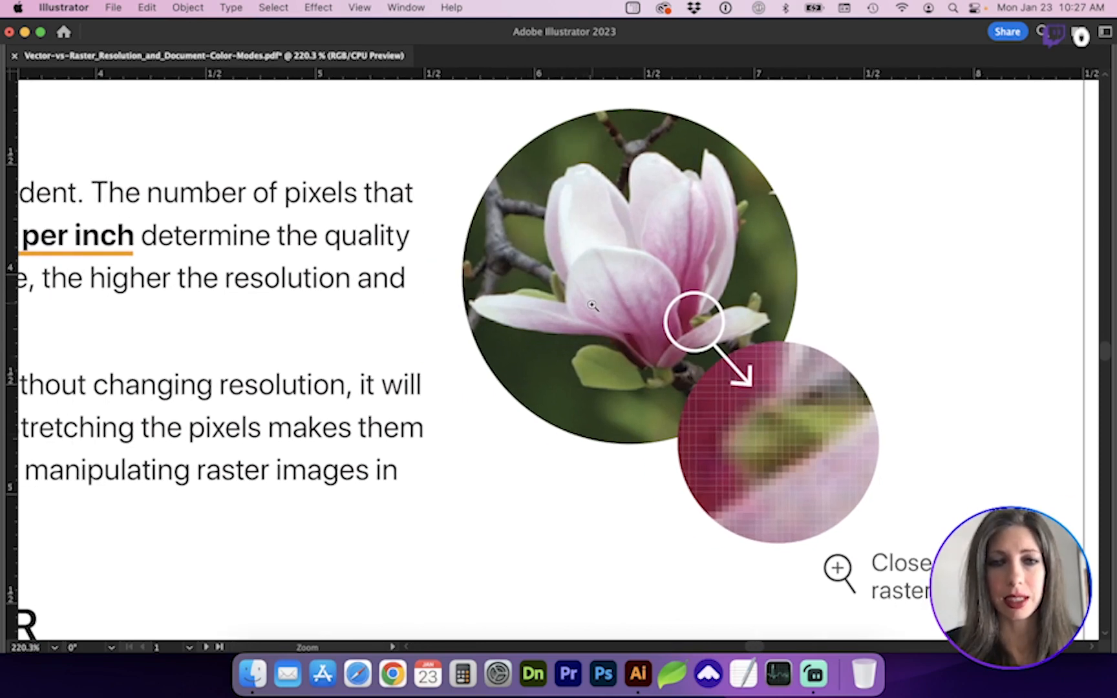
mouse_move(676, 458)
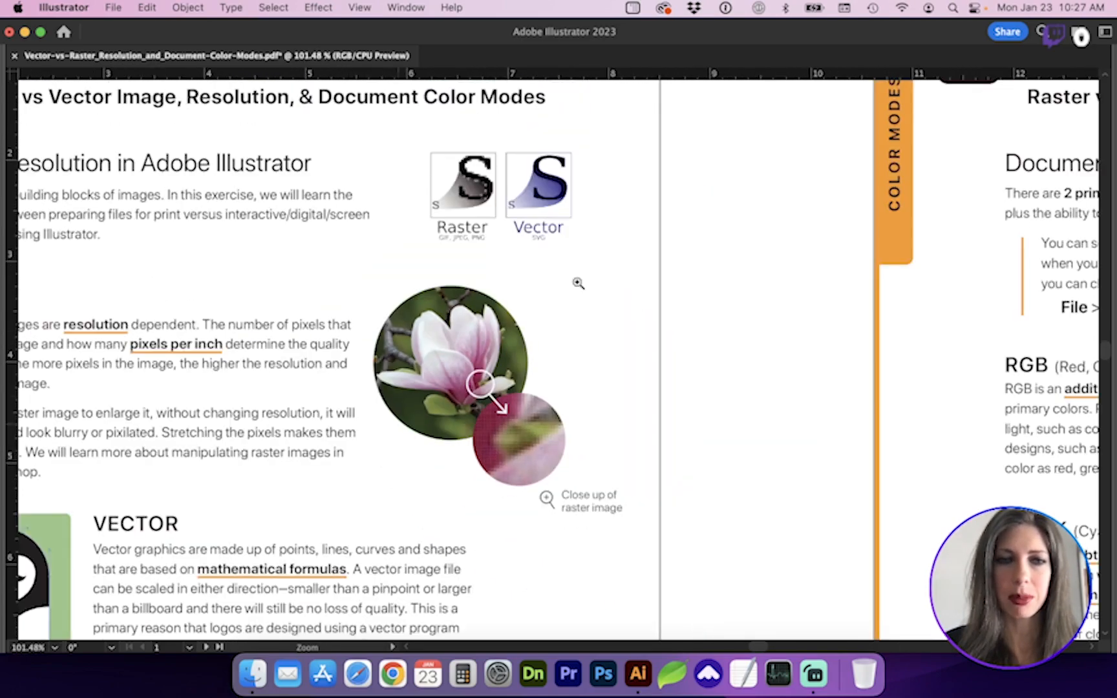
mouse_move(659, 466)
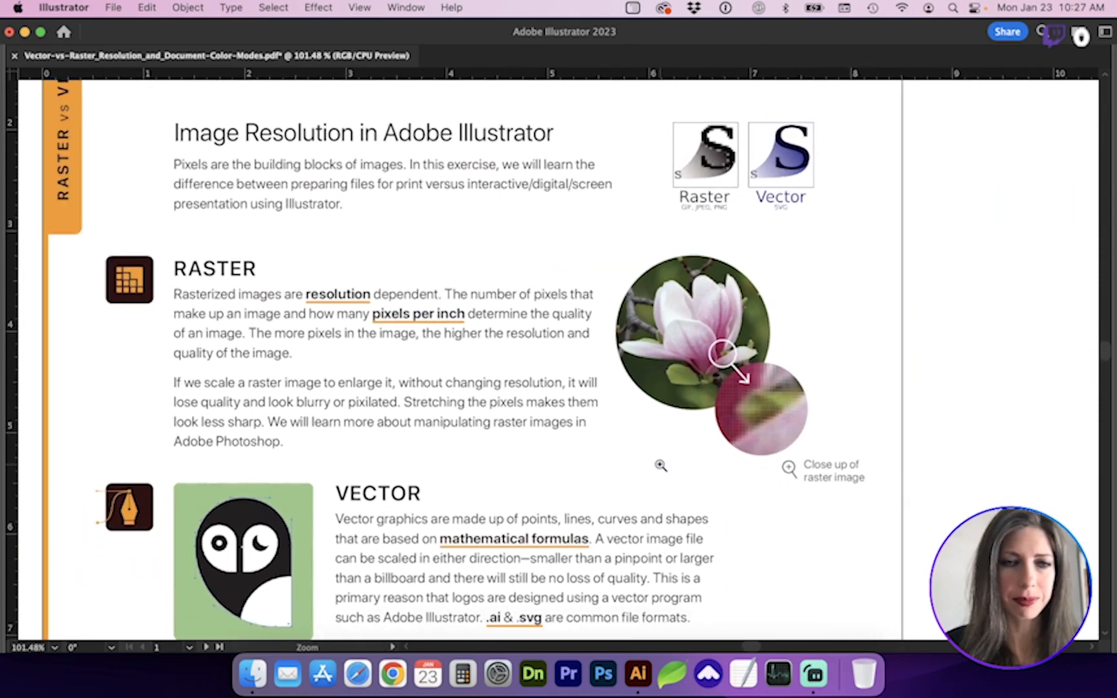
- Scroll past the pen icon and owl artwork to the Vector section and photorealism note
scroll("down", 3)
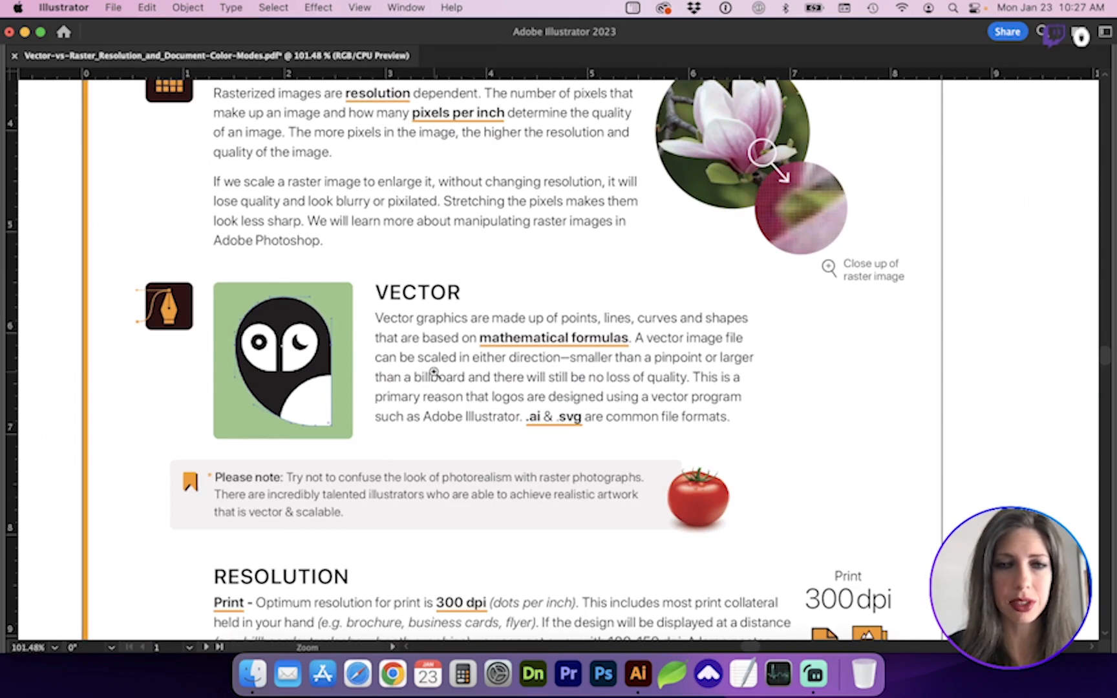
mouse_move(170, 412)
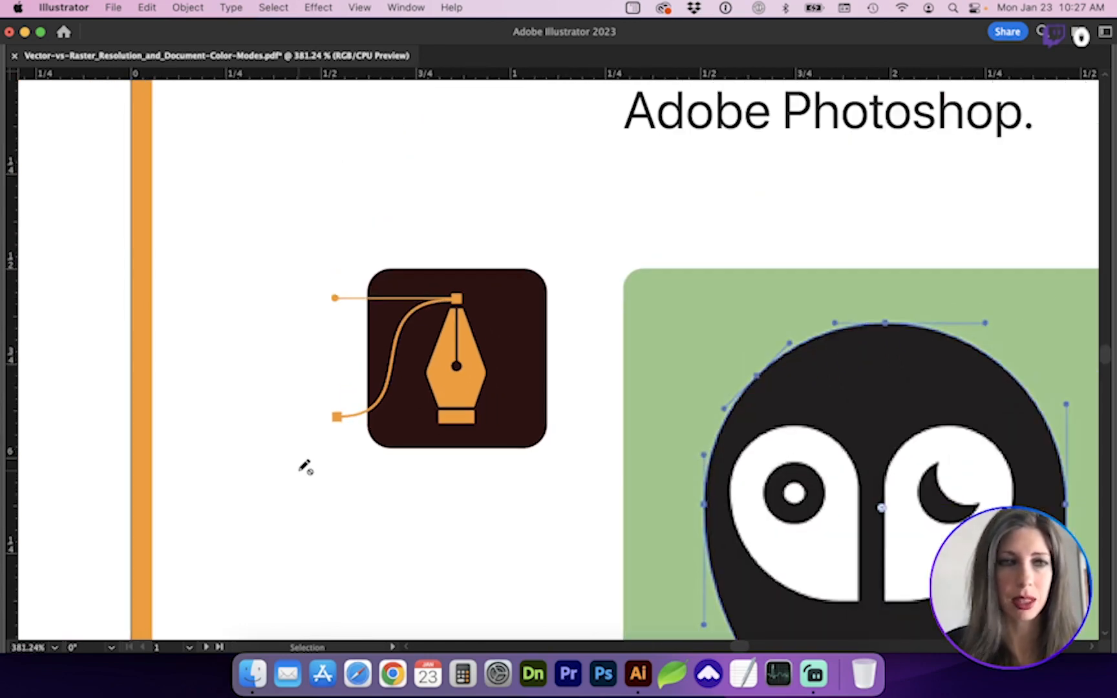
mouse_move(442, 381)
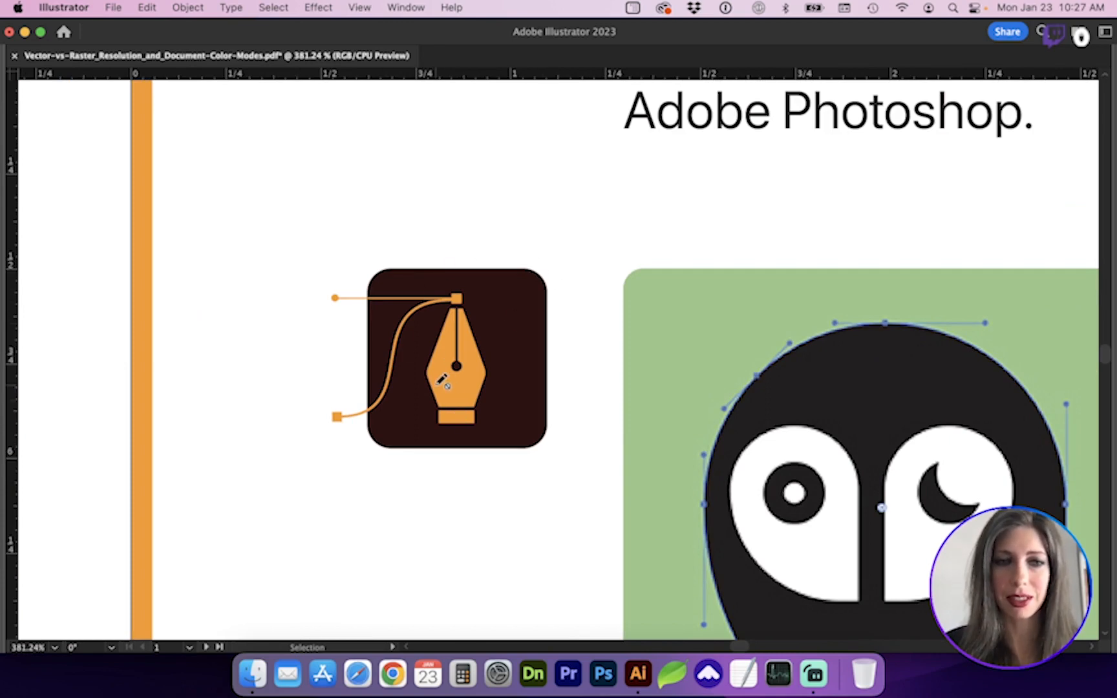
scroll("down", 3)
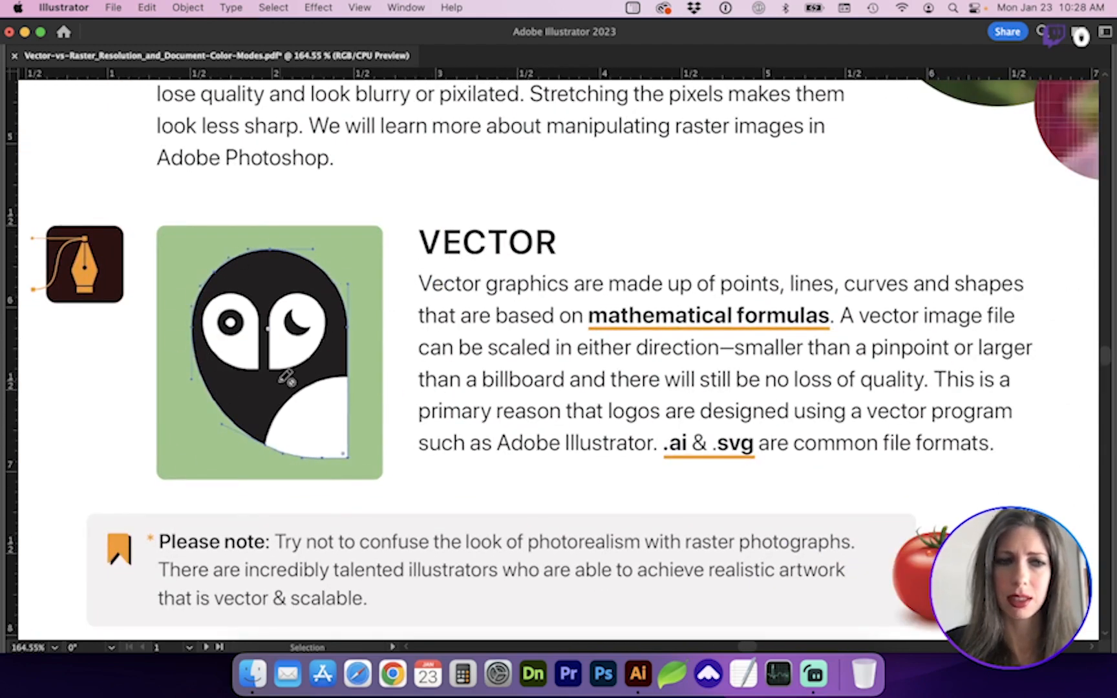
scroll("down", 3)
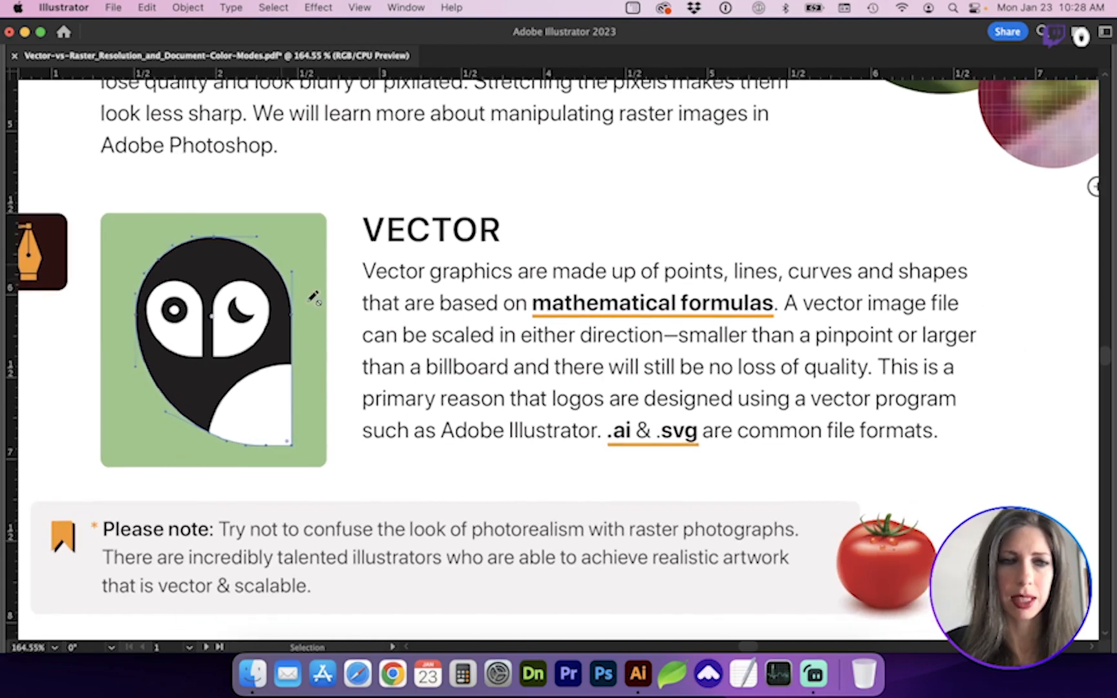
mouse_move(196, 363)
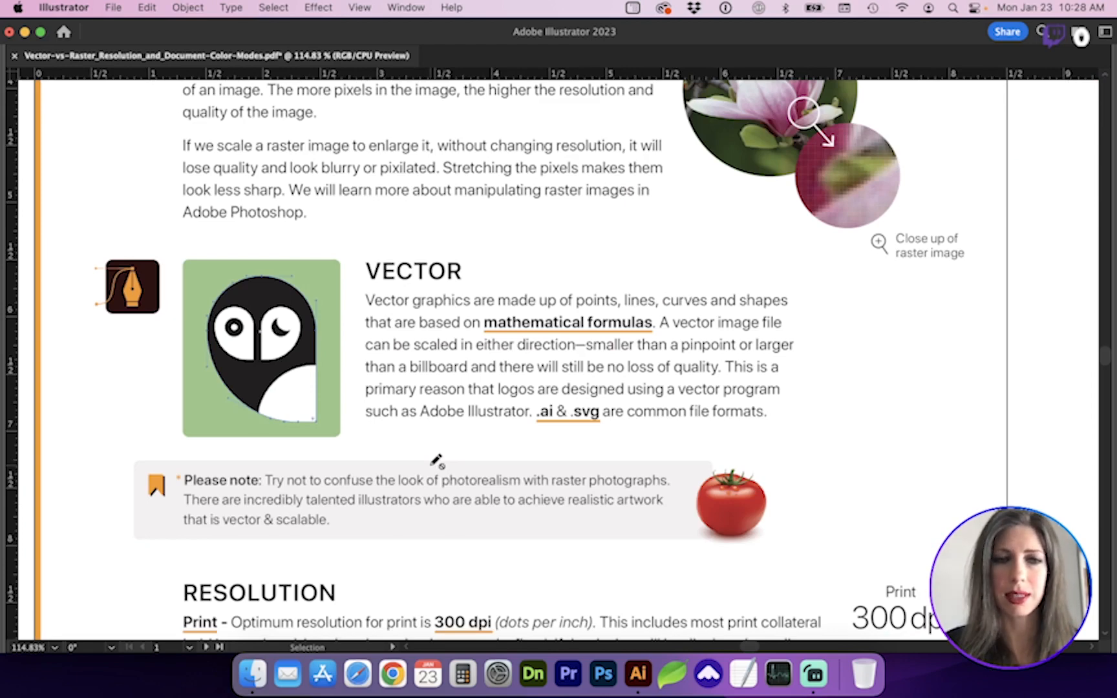
mouse_move(371, 481)
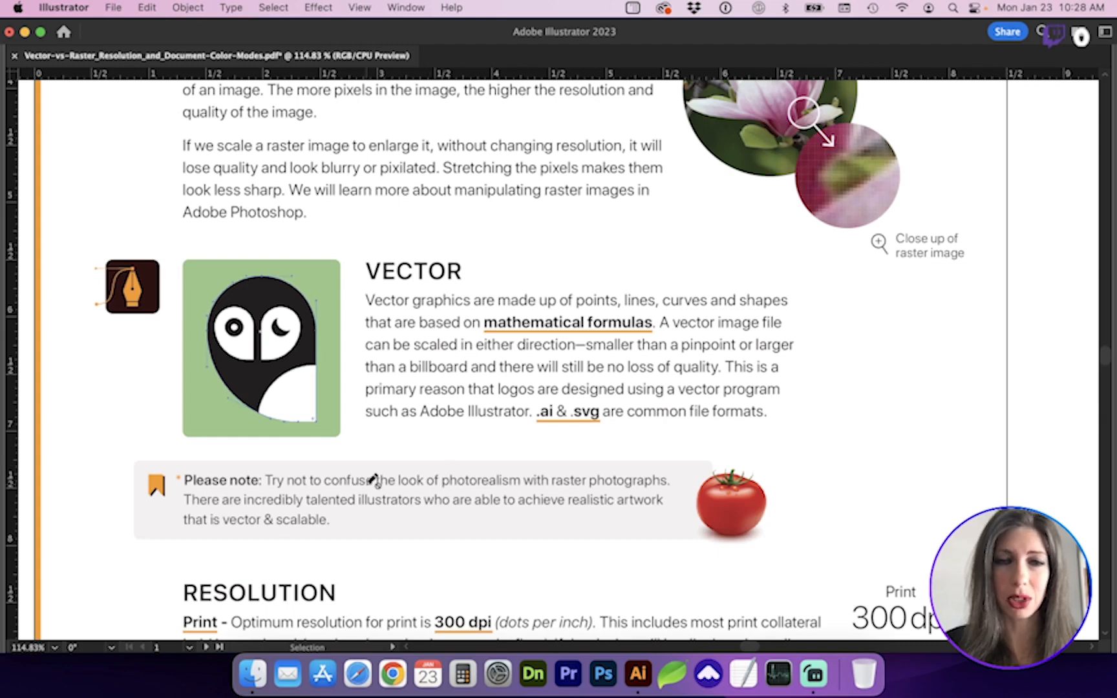
scroll("down", 3)
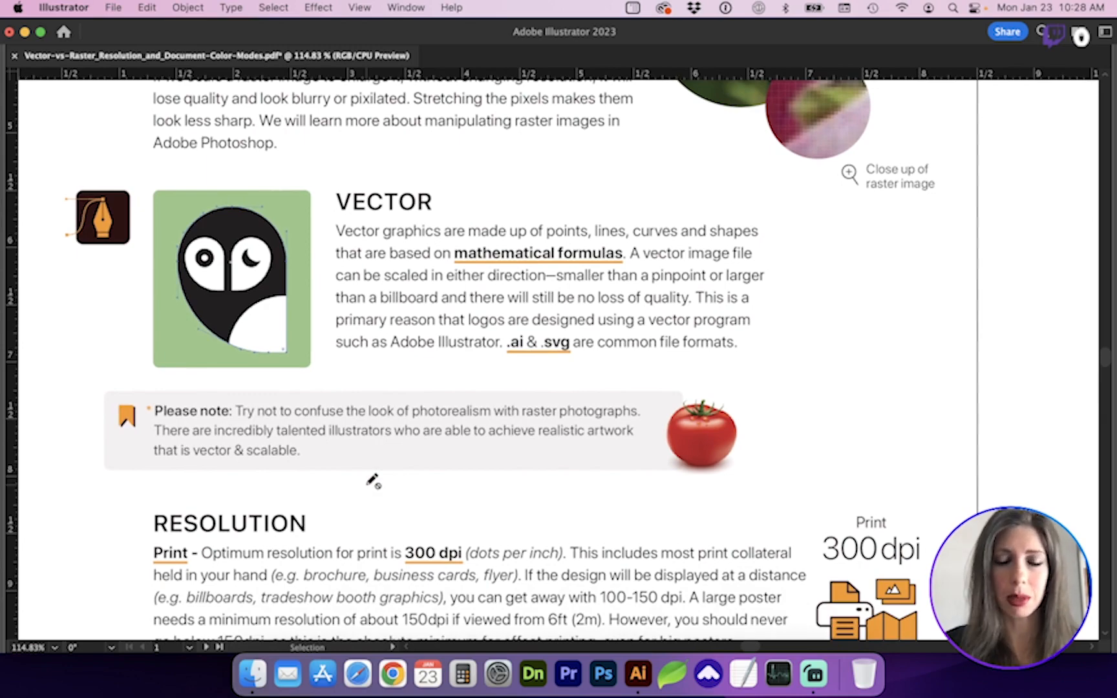
scroll("down", 3)
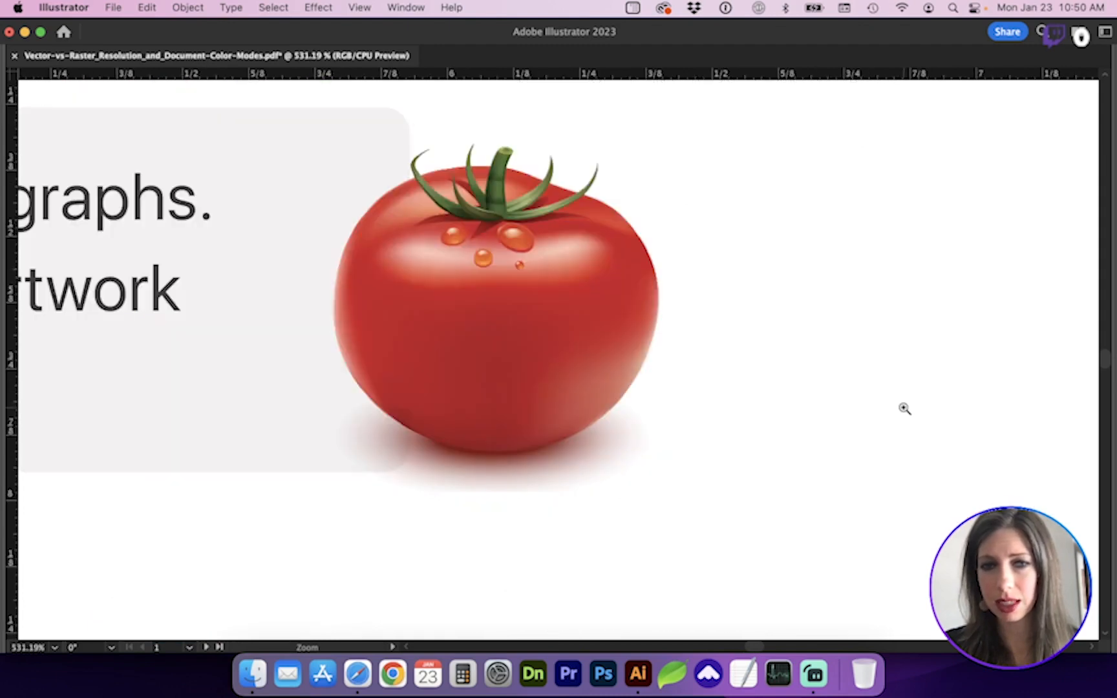
mouse_move(498, 273)
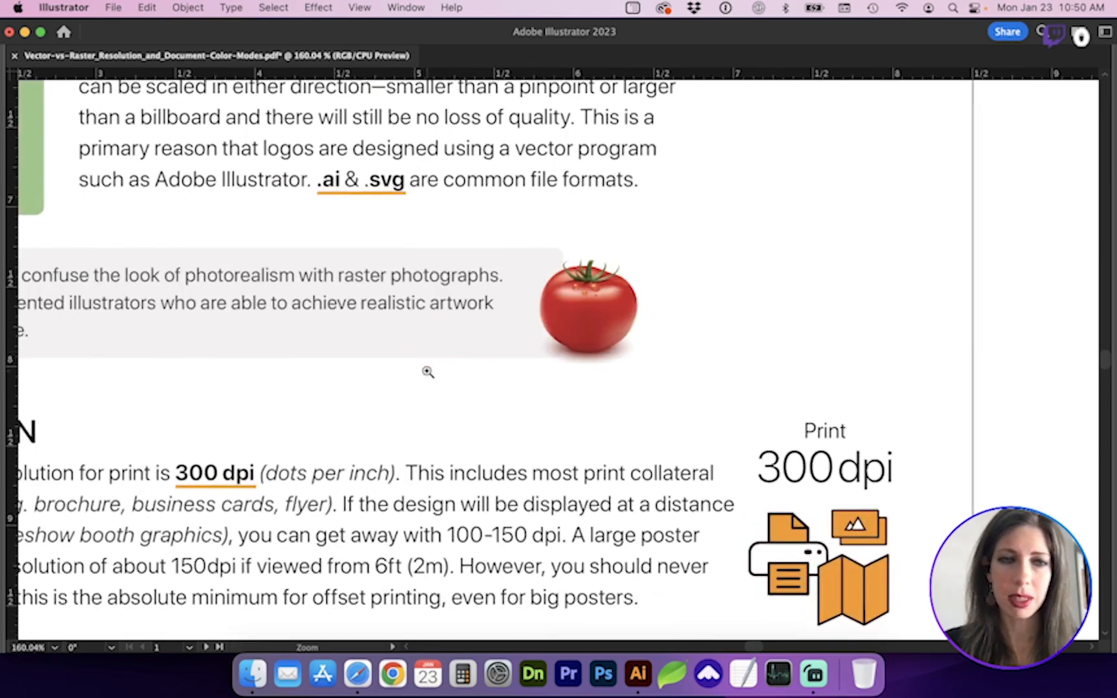
mouse_move(596, 339)
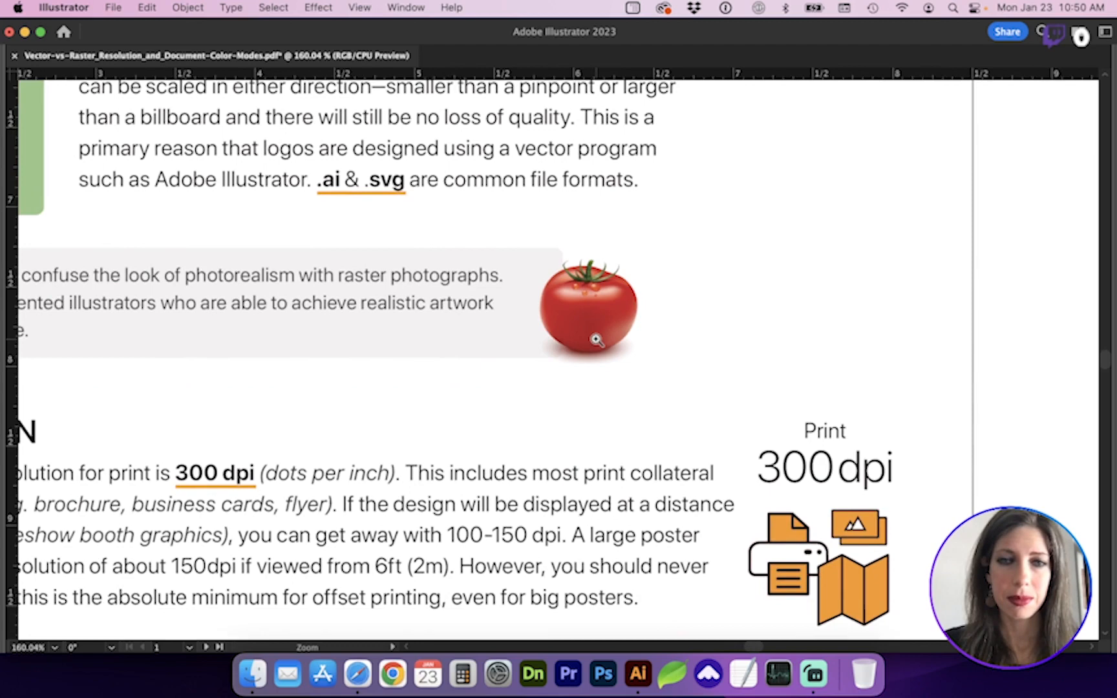
mouse_move(566, 345)
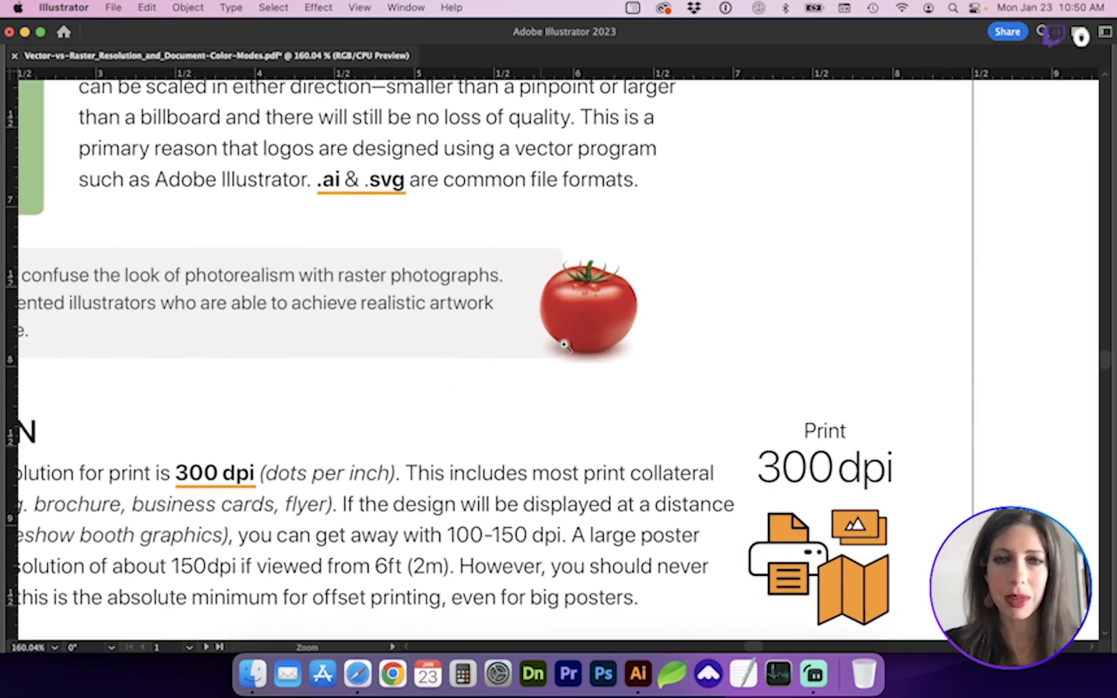
mouse_move(575, 362)
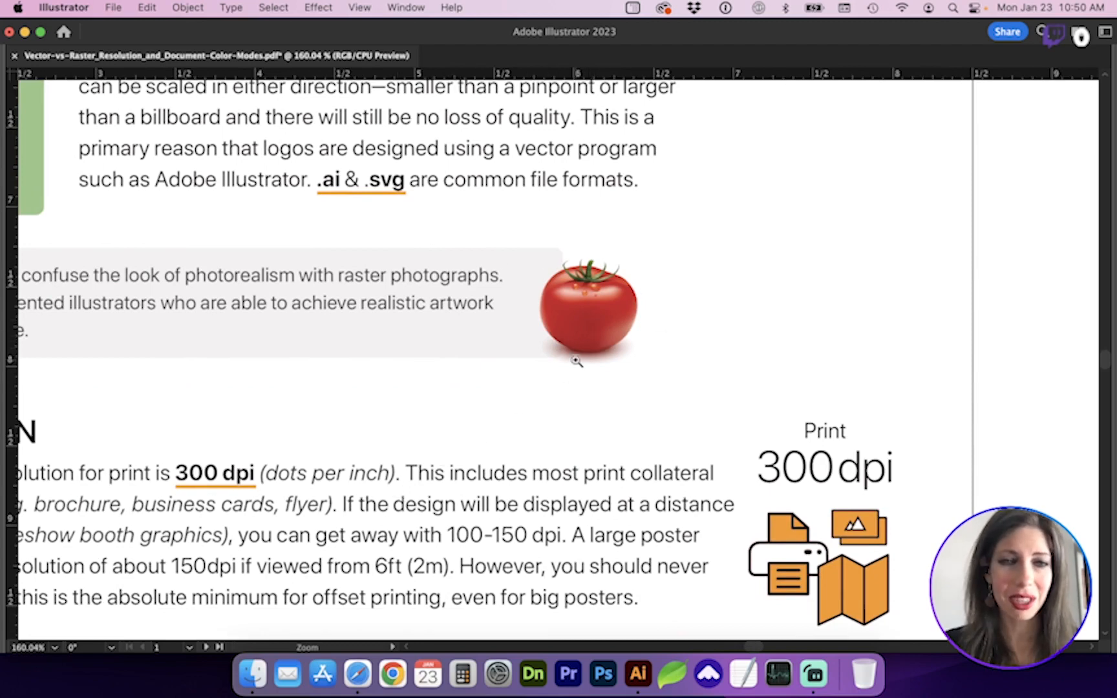
mouse_move(287, 437)
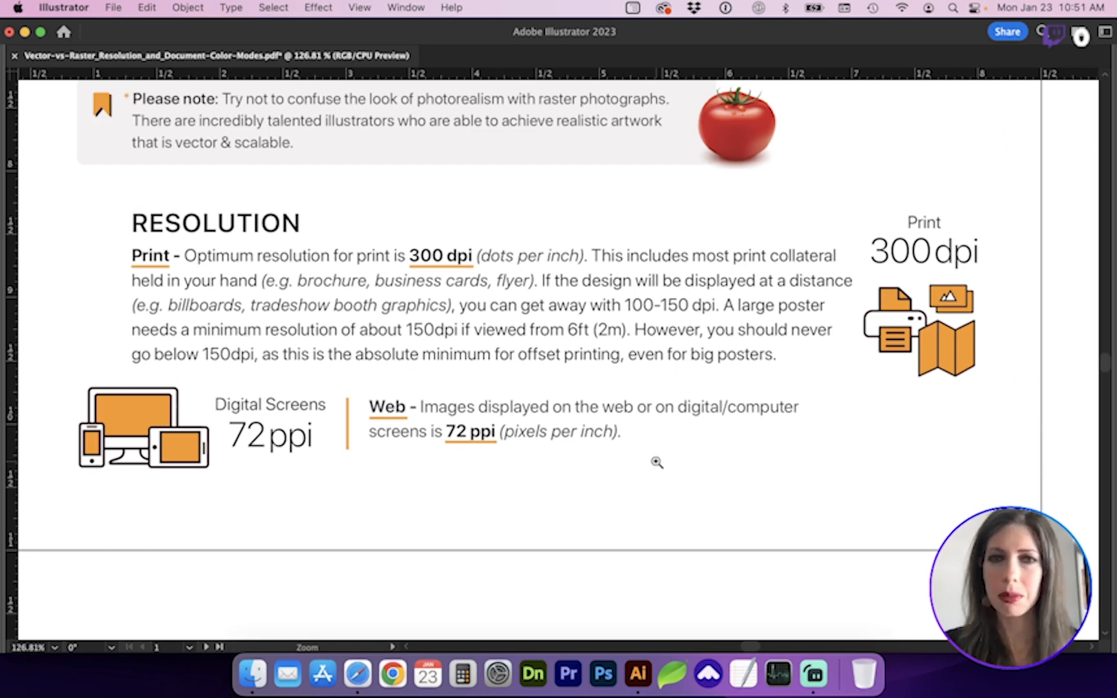
mouse_move(603, 430)
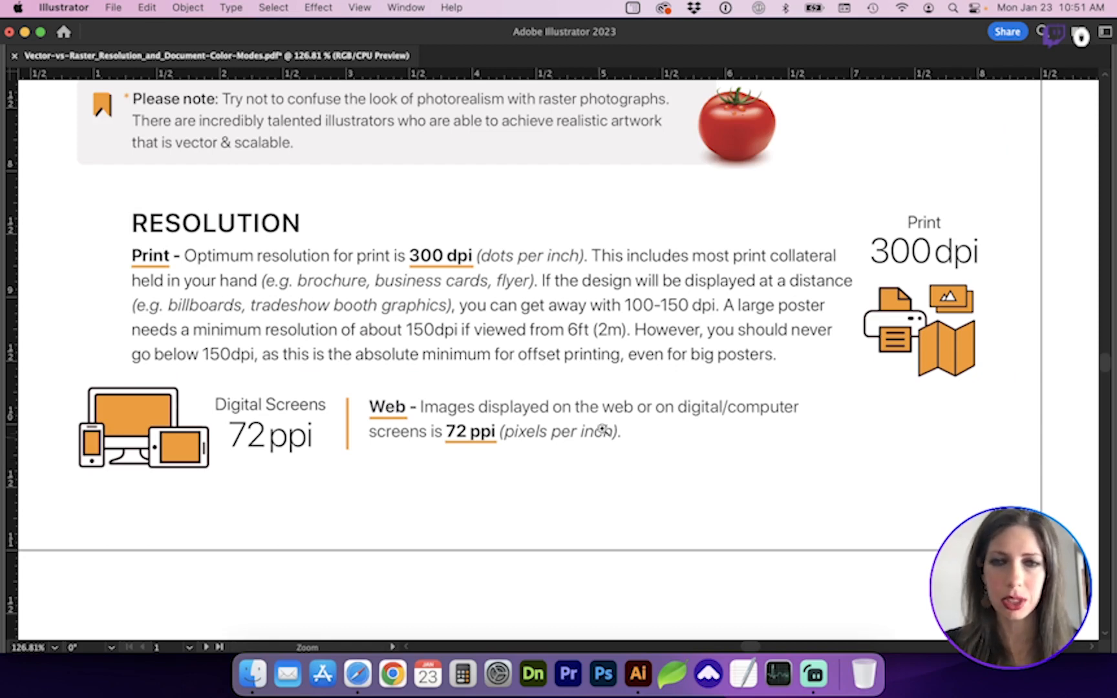
mouse_move(786, 340)
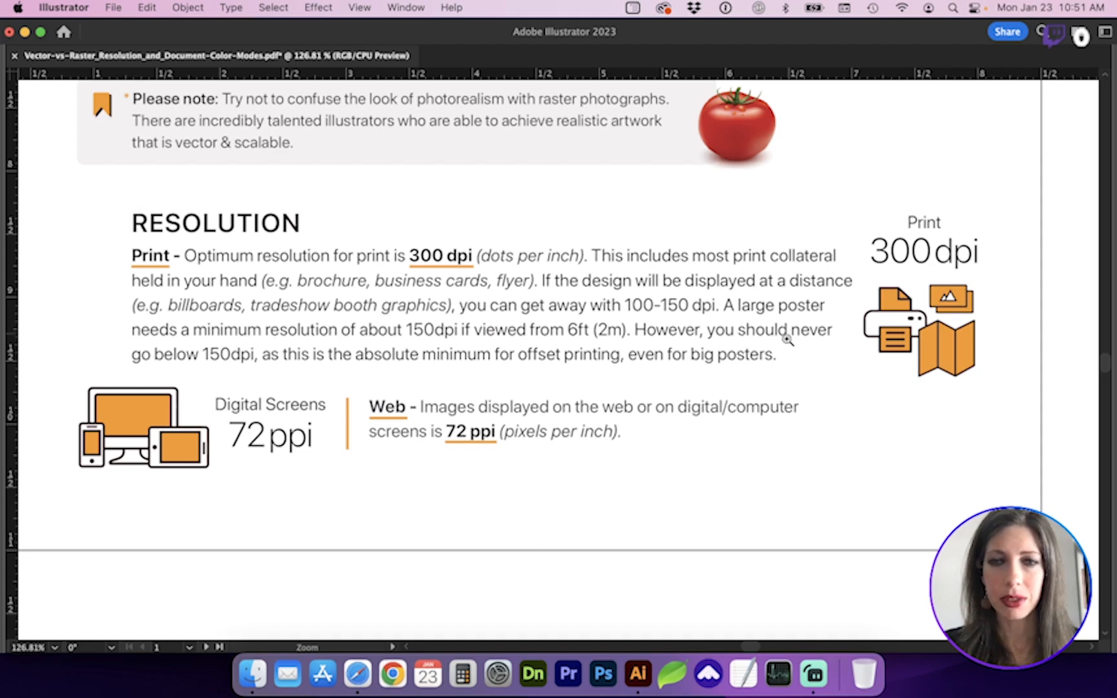
mouse_move(735, 324)
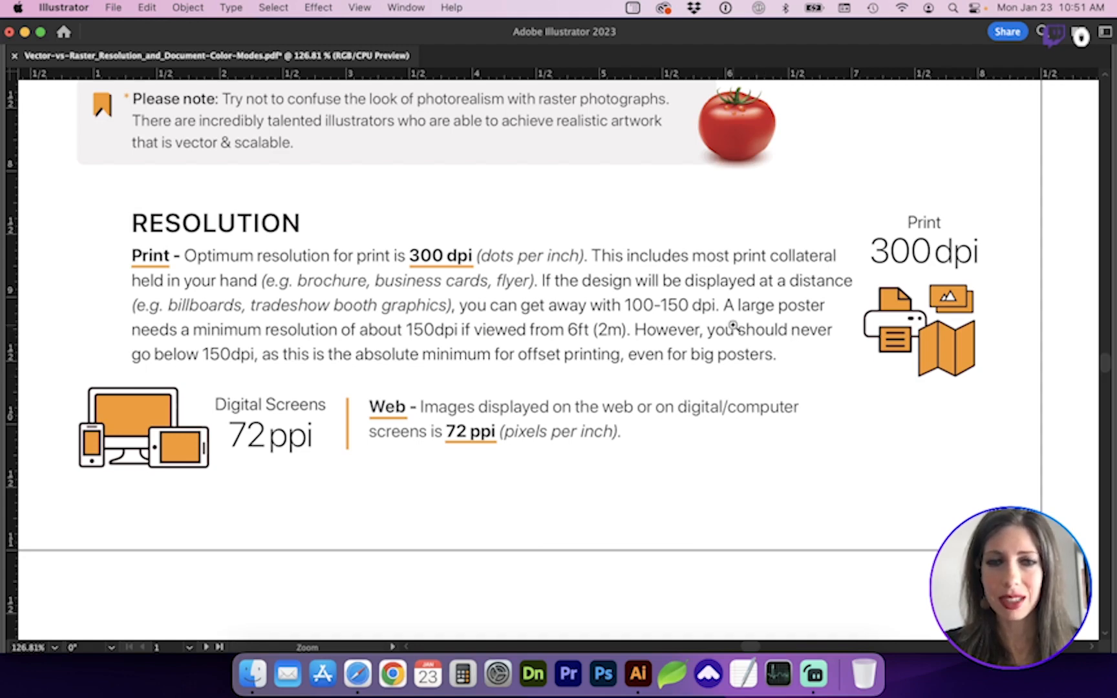
mouse_move(646, 403)
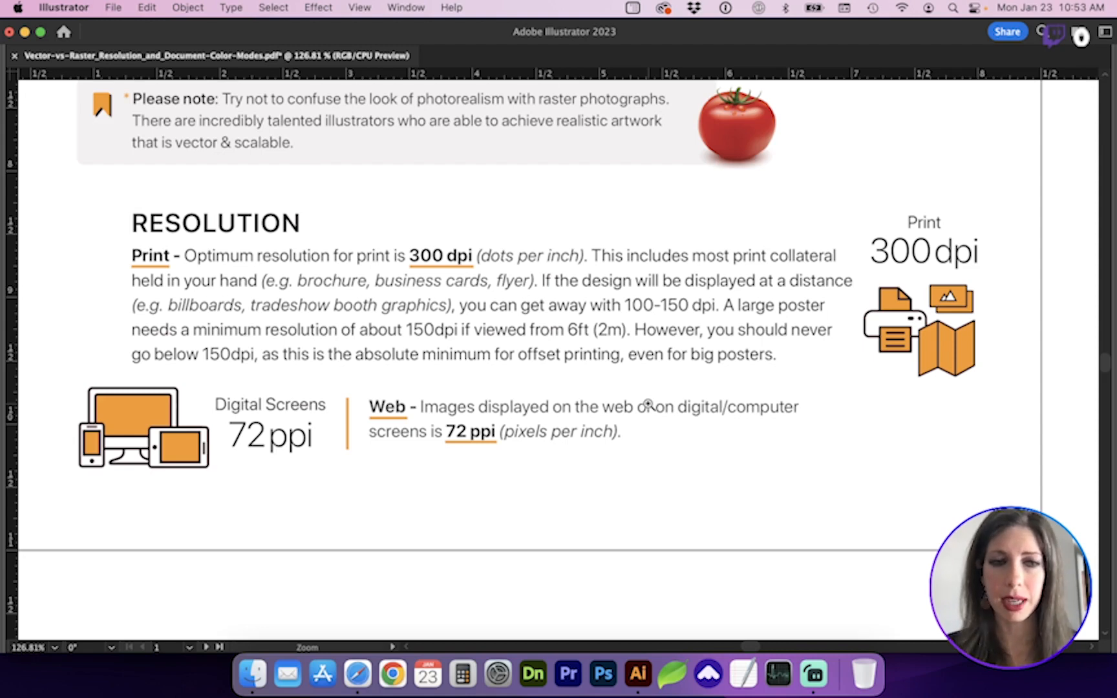
mouse_move(590, 507)
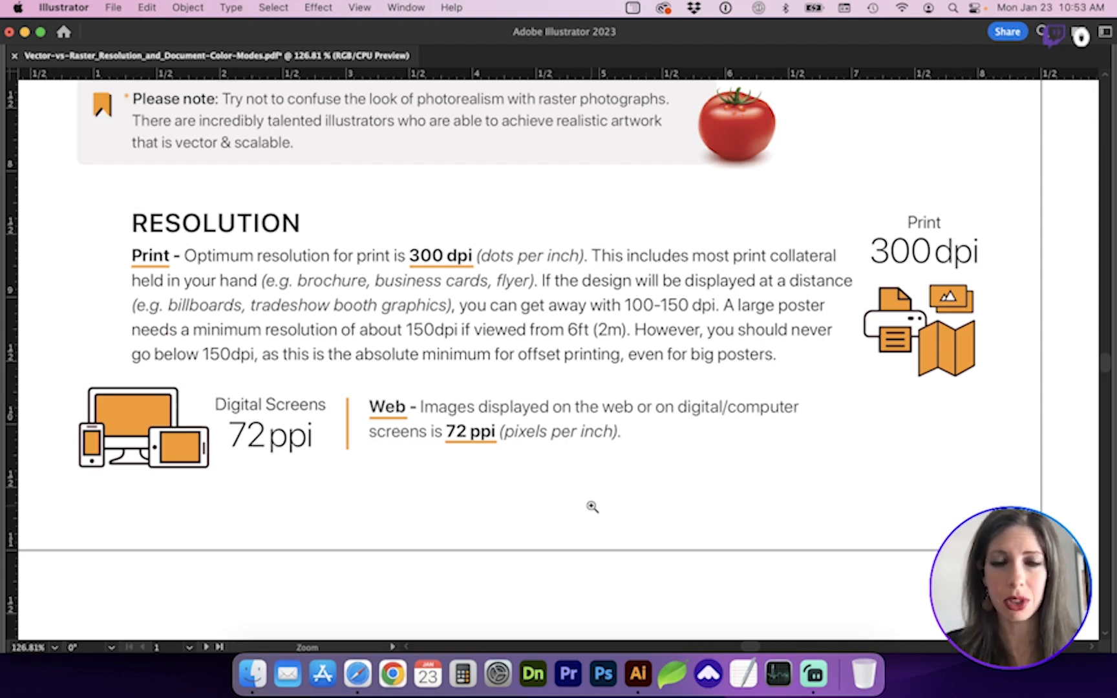
mouse_move(436, 497)
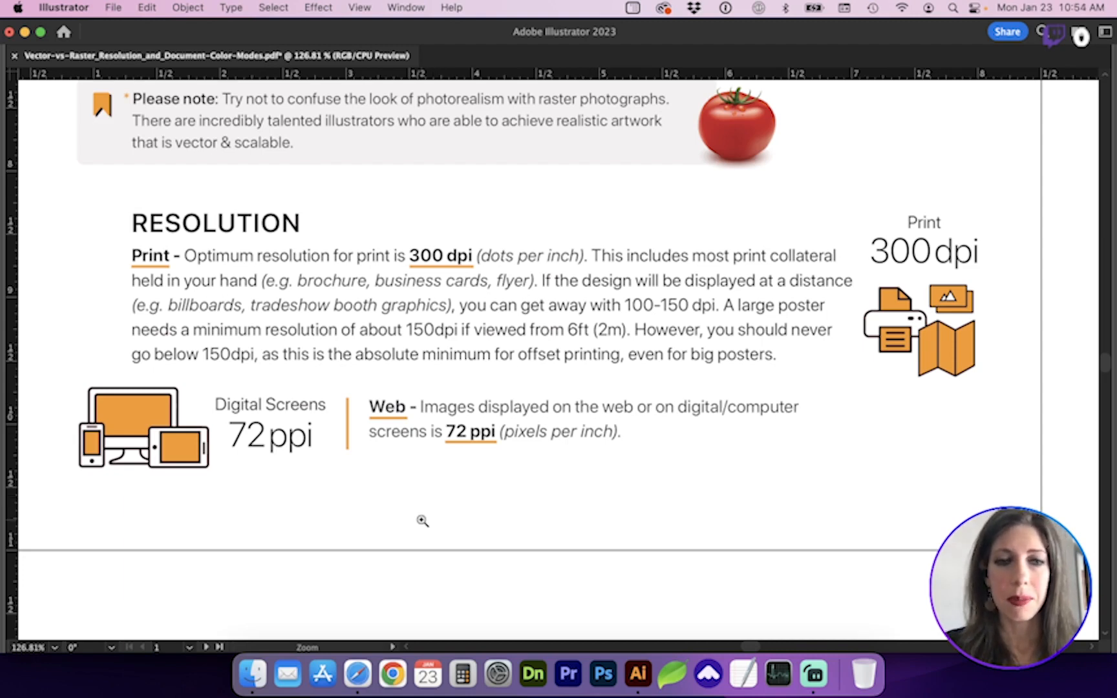
mouse_move(423, 472)
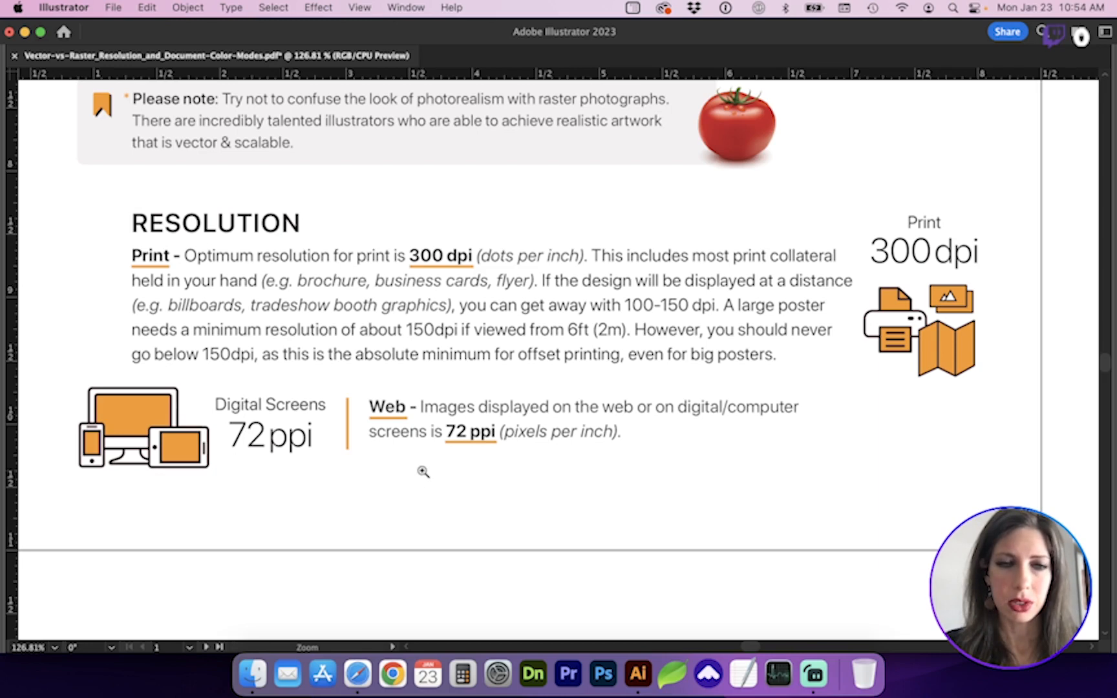
mouse_move(382, 514)
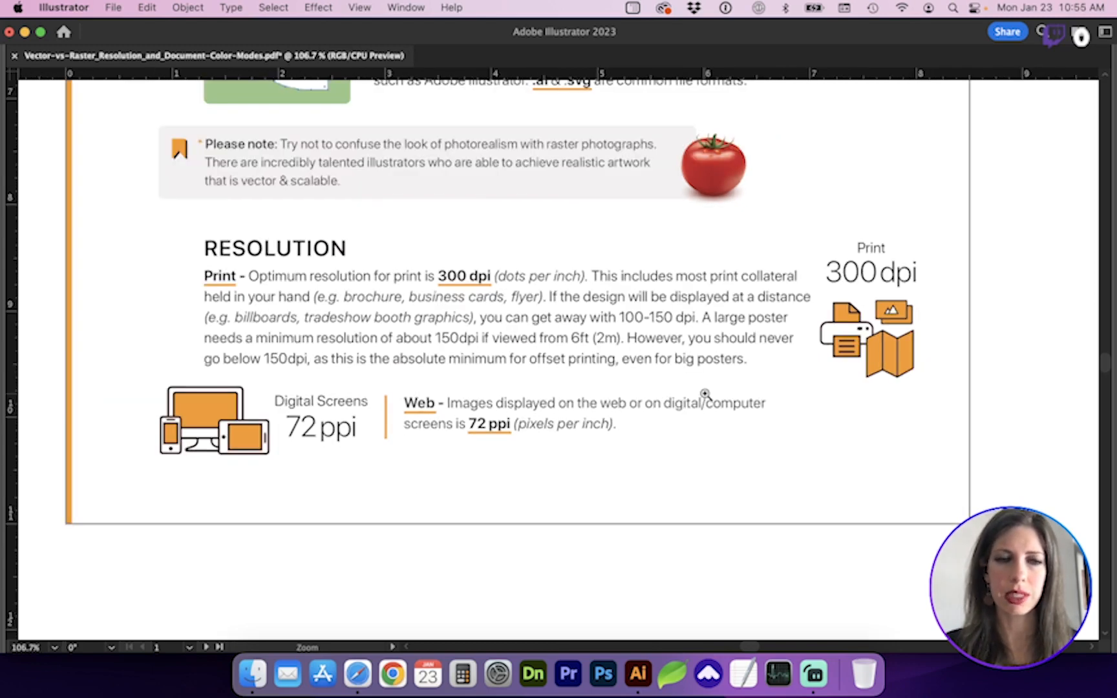
mouse_move(717, 454)
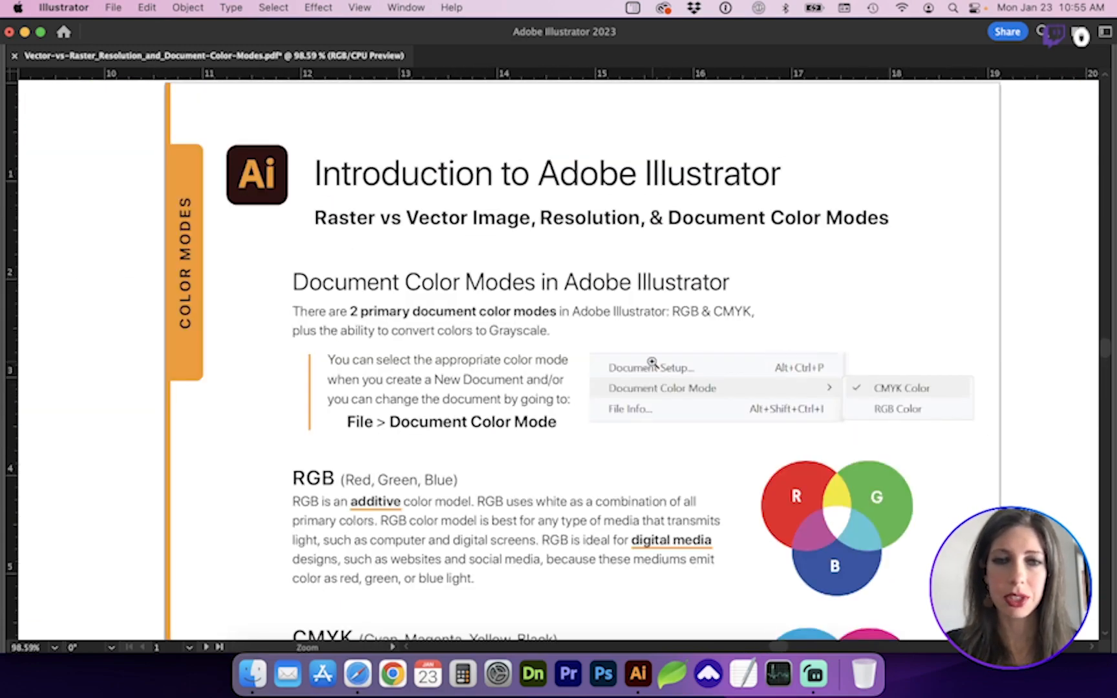
- Show the Document Color Modes section, then bring up Illustrator's File menu for comparison
scroll("down", 3)
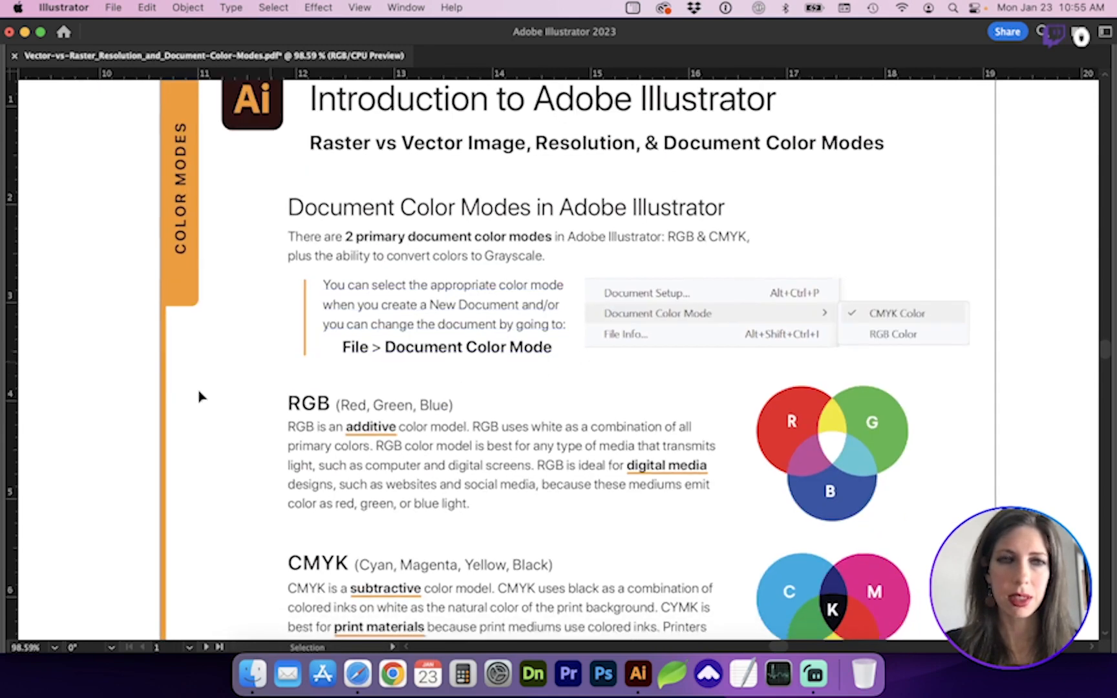
mouse_move(185, 403)
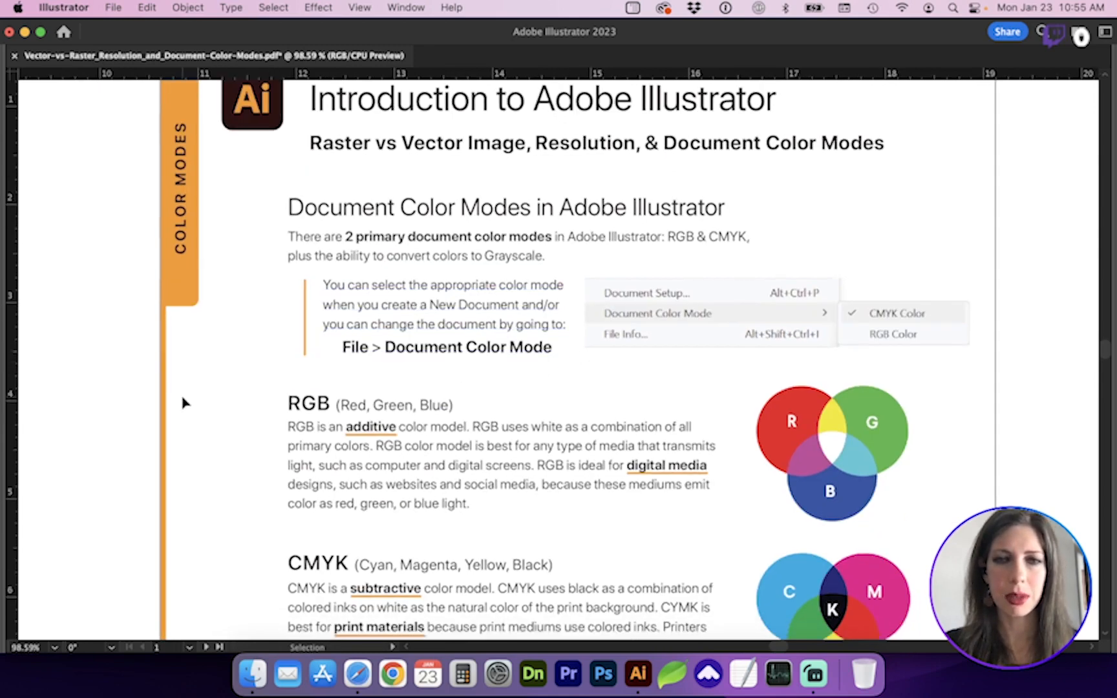
scroll("down", 3)
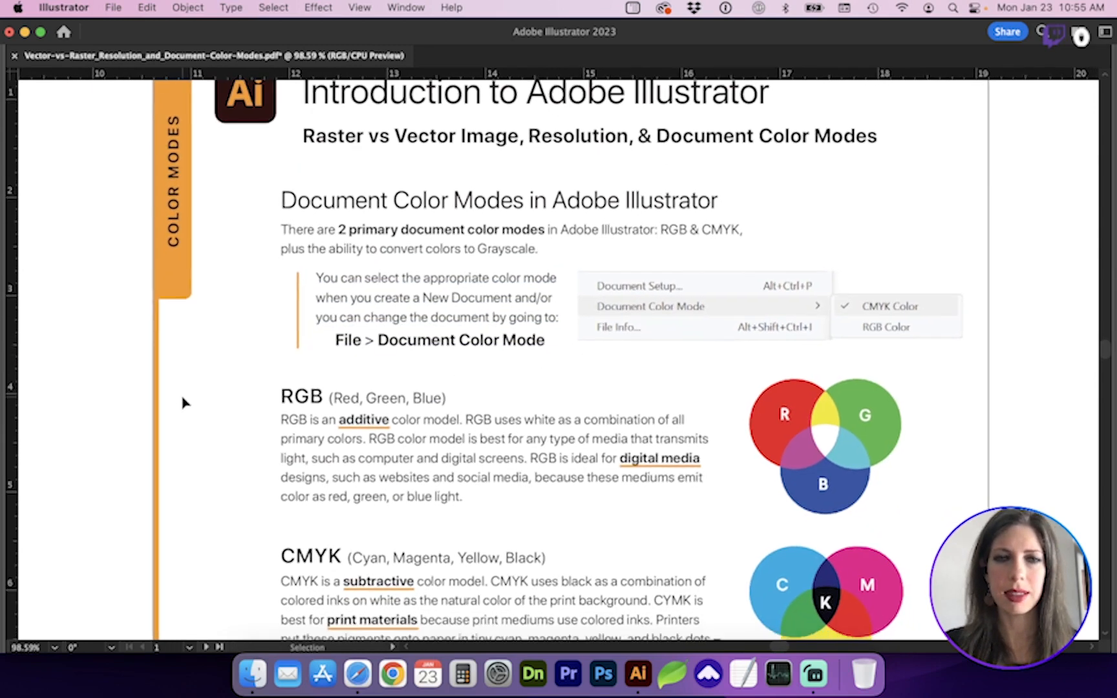
left_click(113, 8)
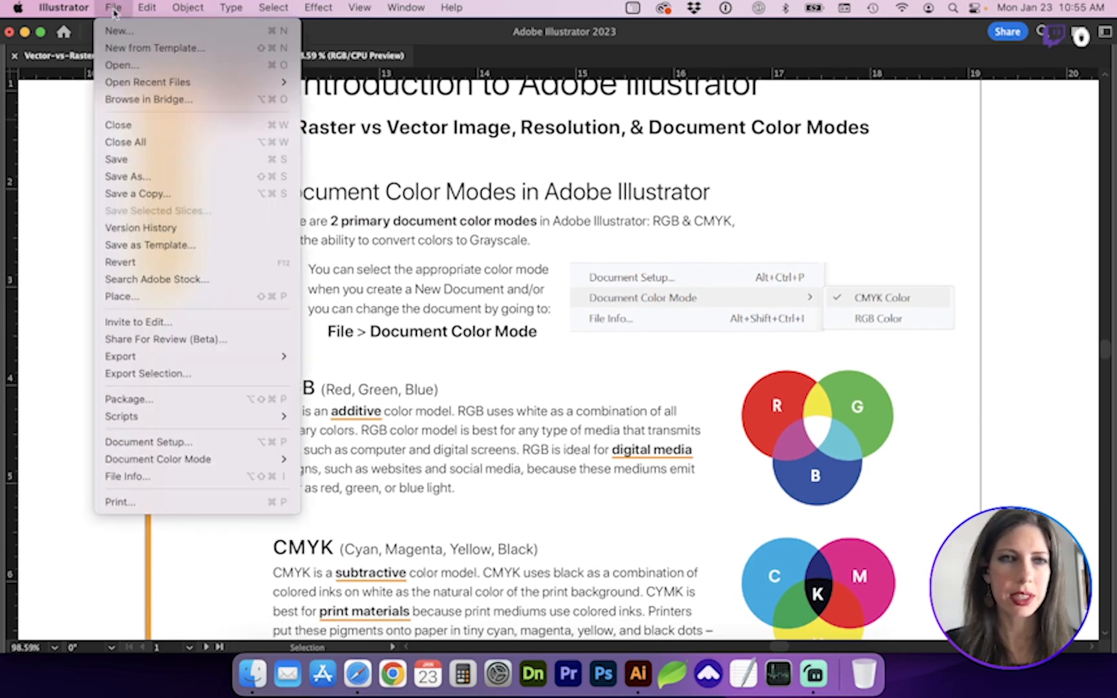
left_click(118, 31)
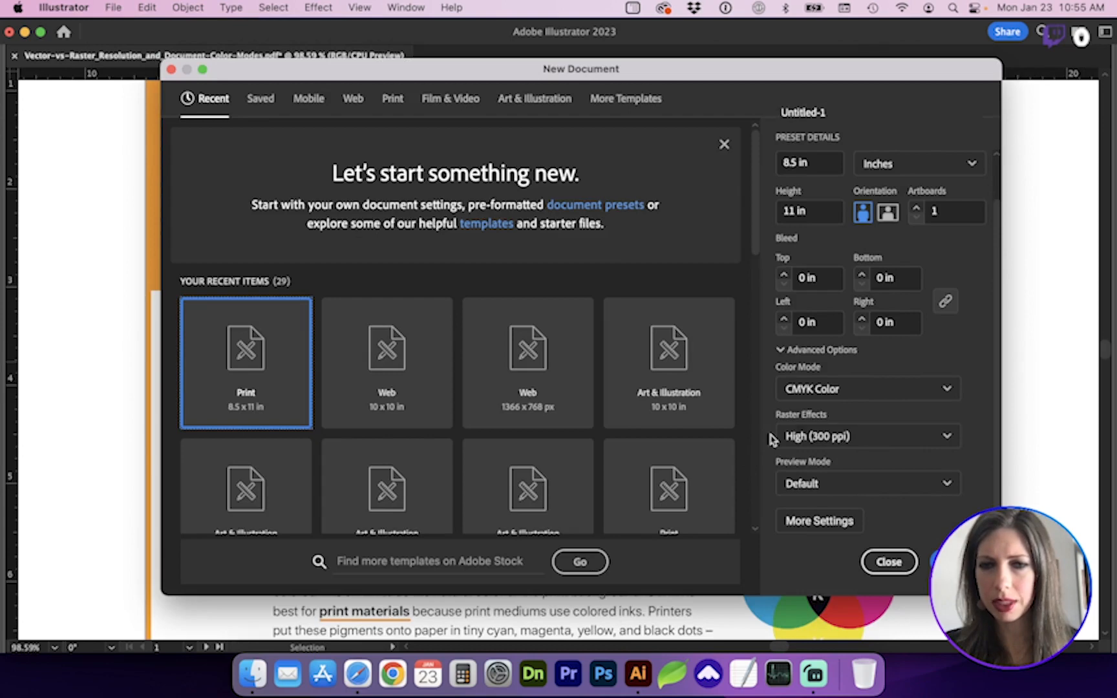
left_click(868, 388)
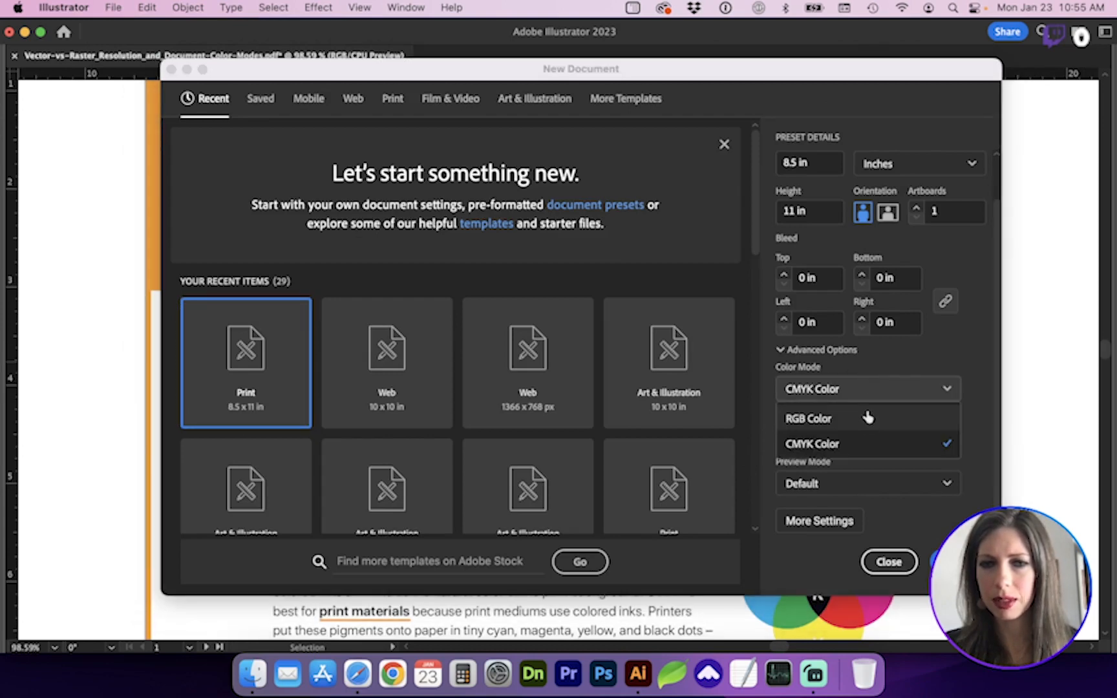
left_click(812, 443)
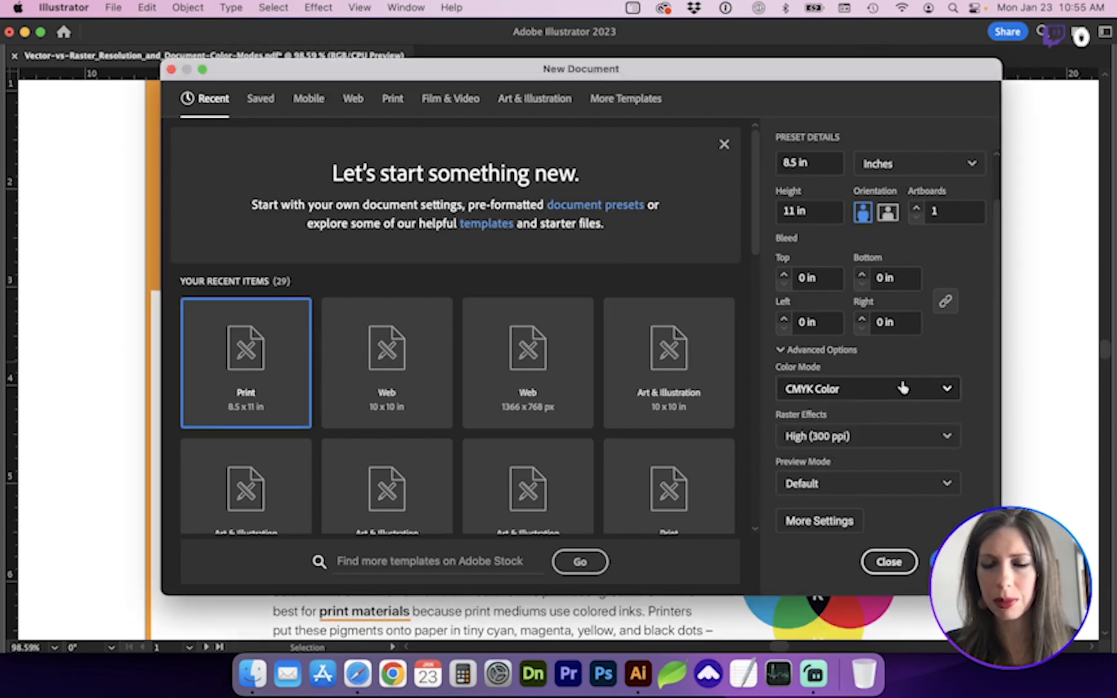
mouse_move(878, 397)
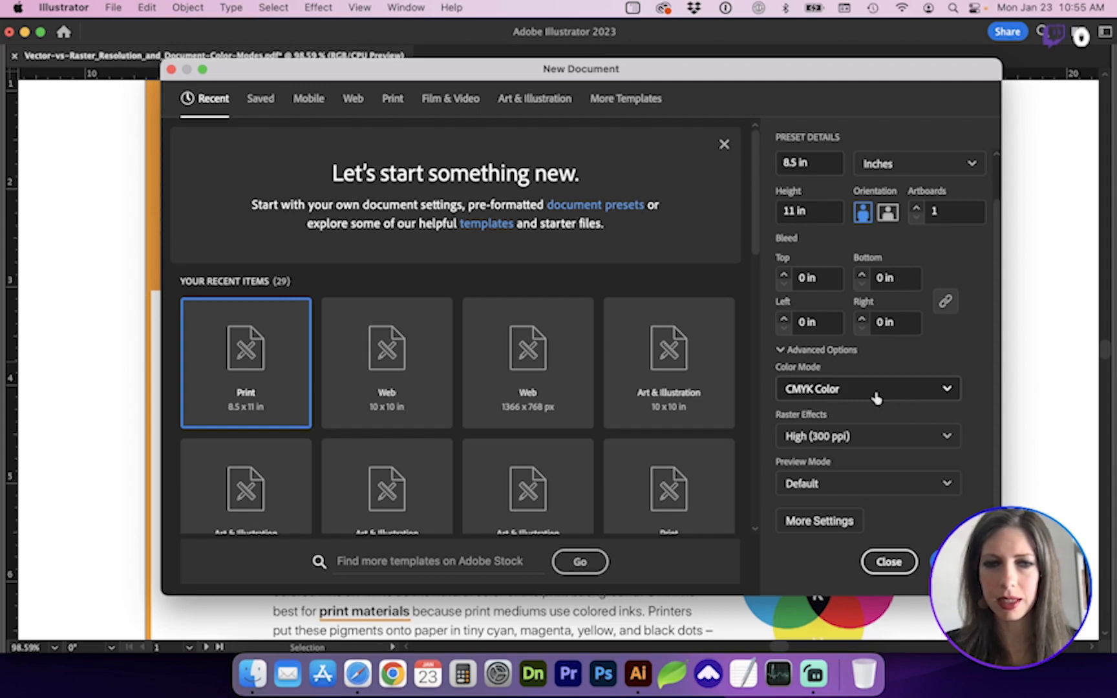
left_click(386, 362)
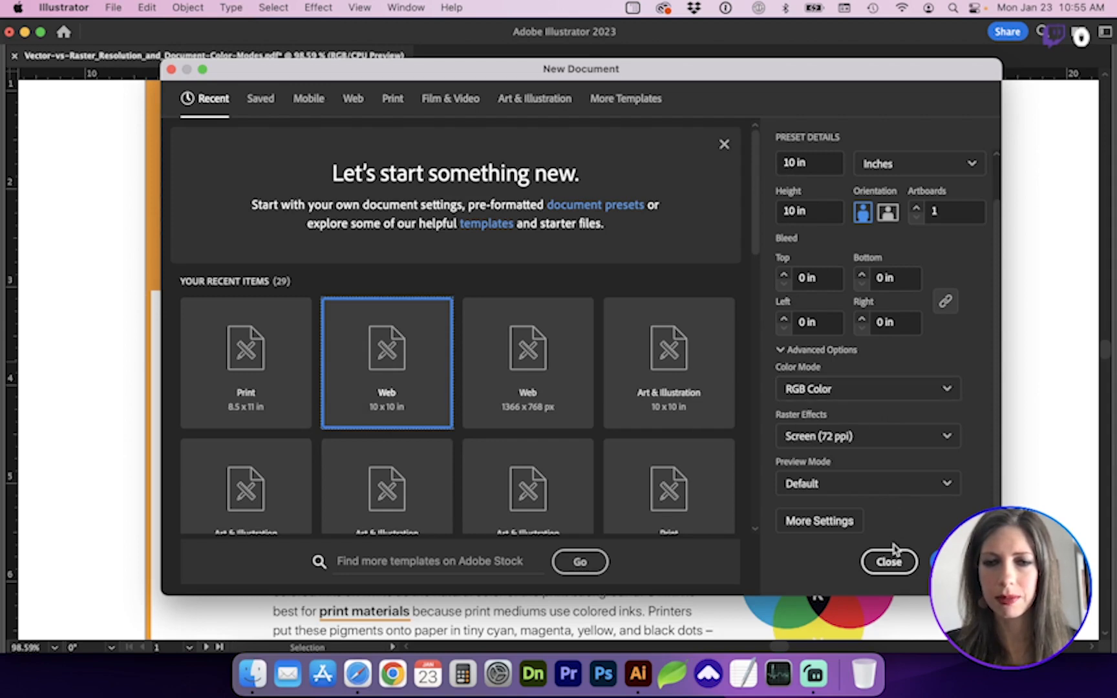
left_click(888, 561)
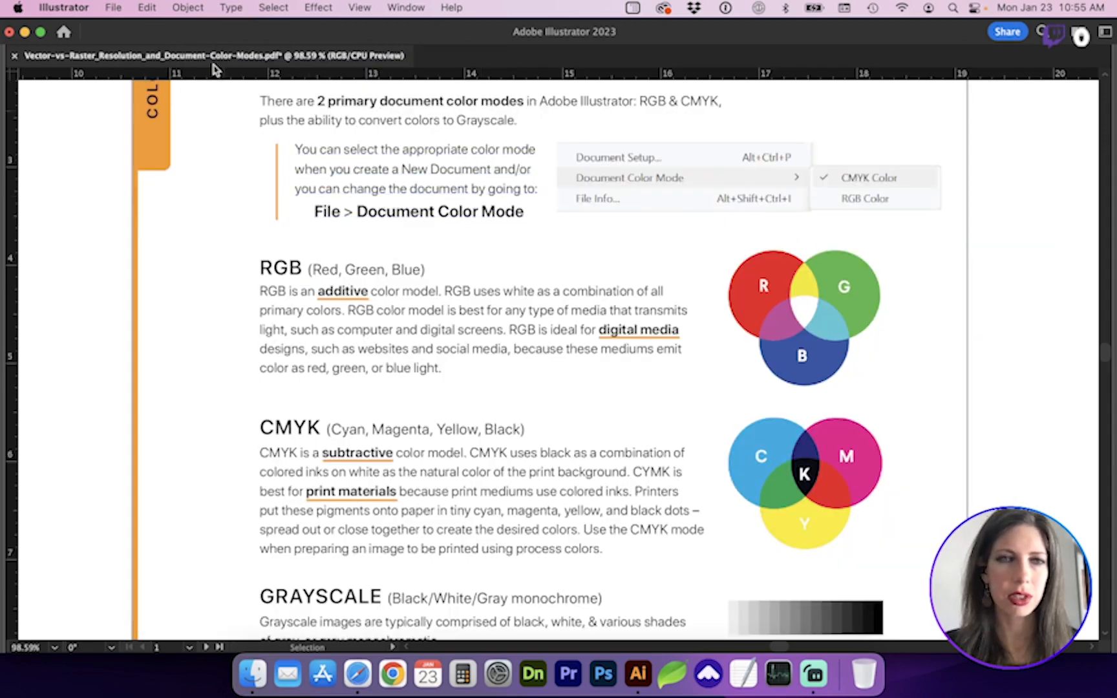
left_click(113, 8)
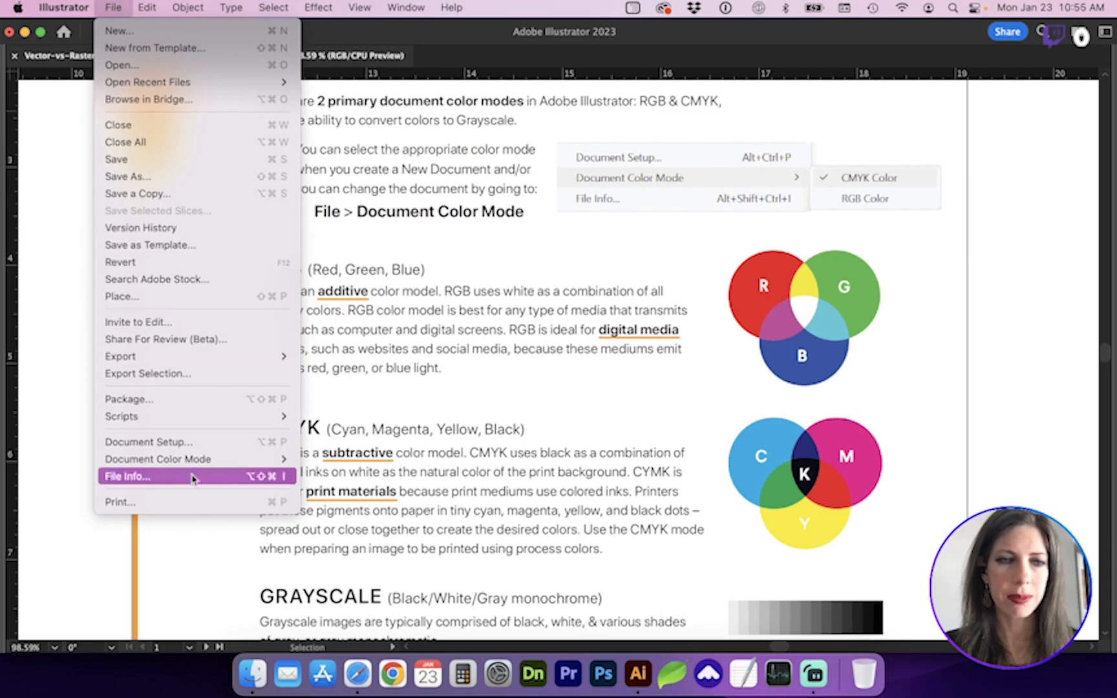
mouse_move(158, 459)
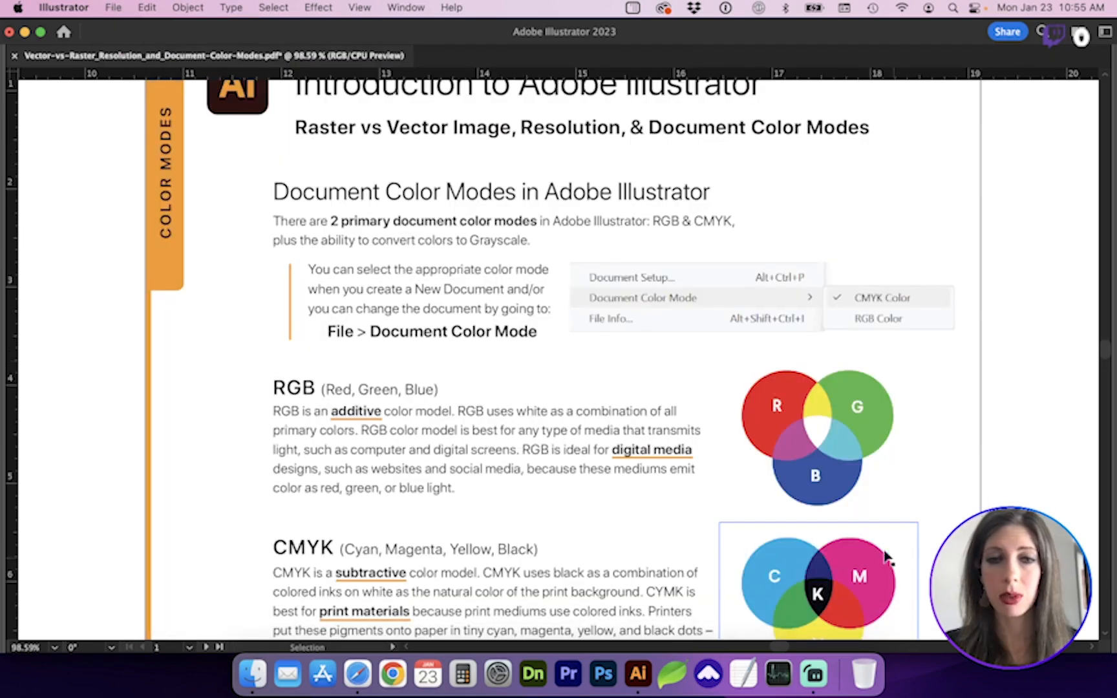
scroll("down", 3)
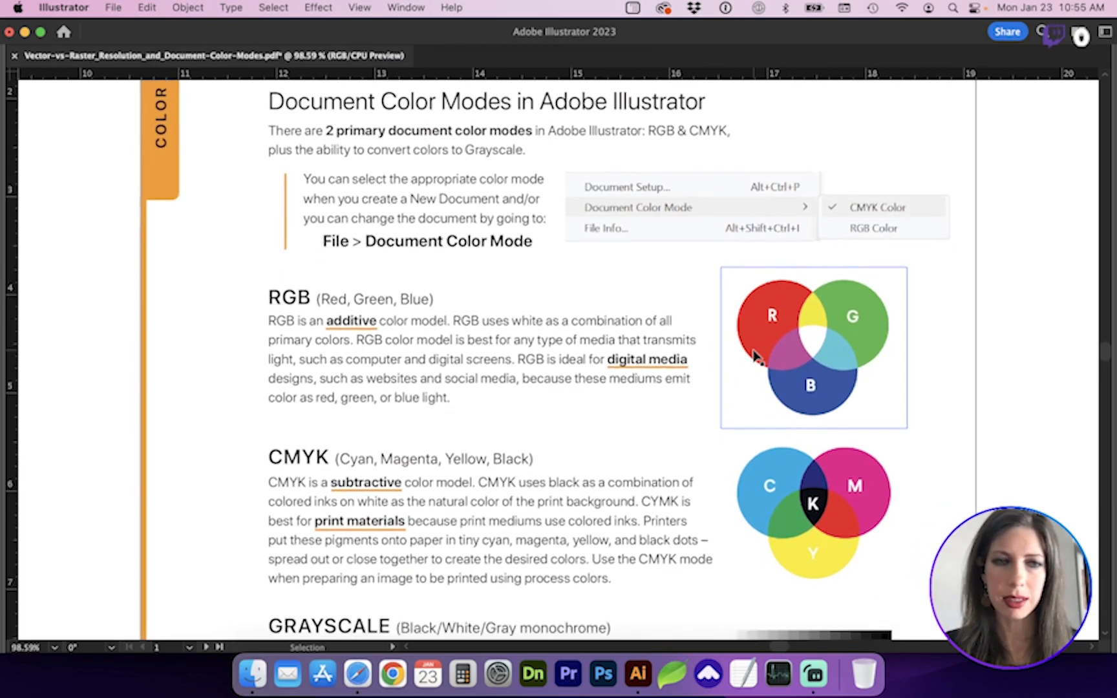
scroll("down", 3)
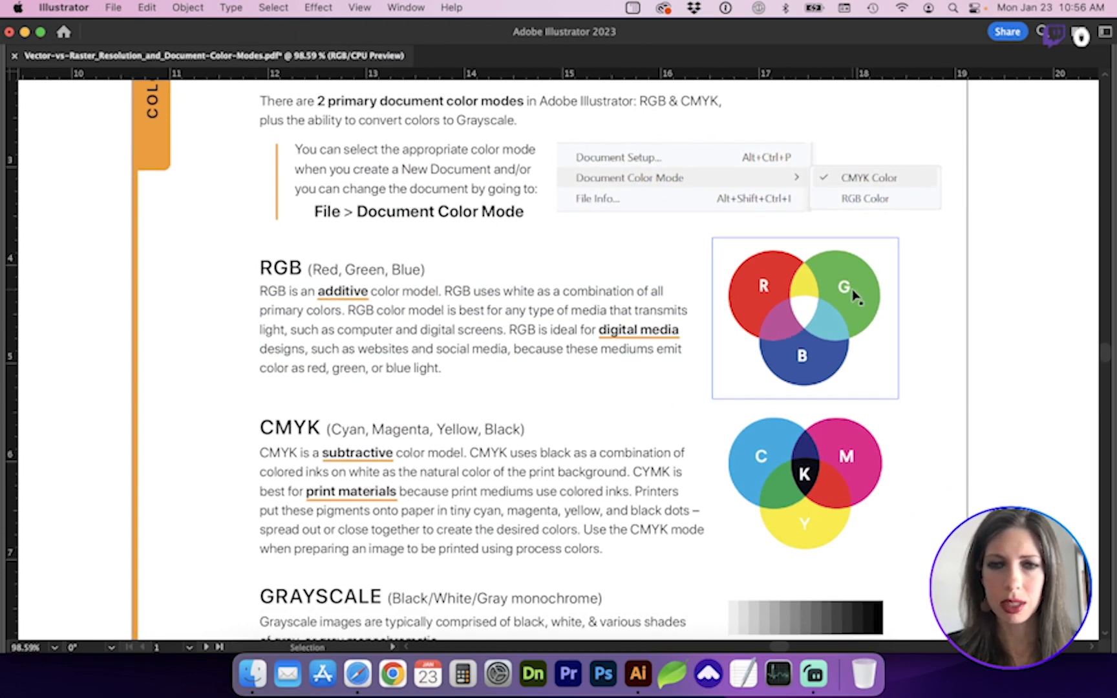
mouse_move(770, 364)
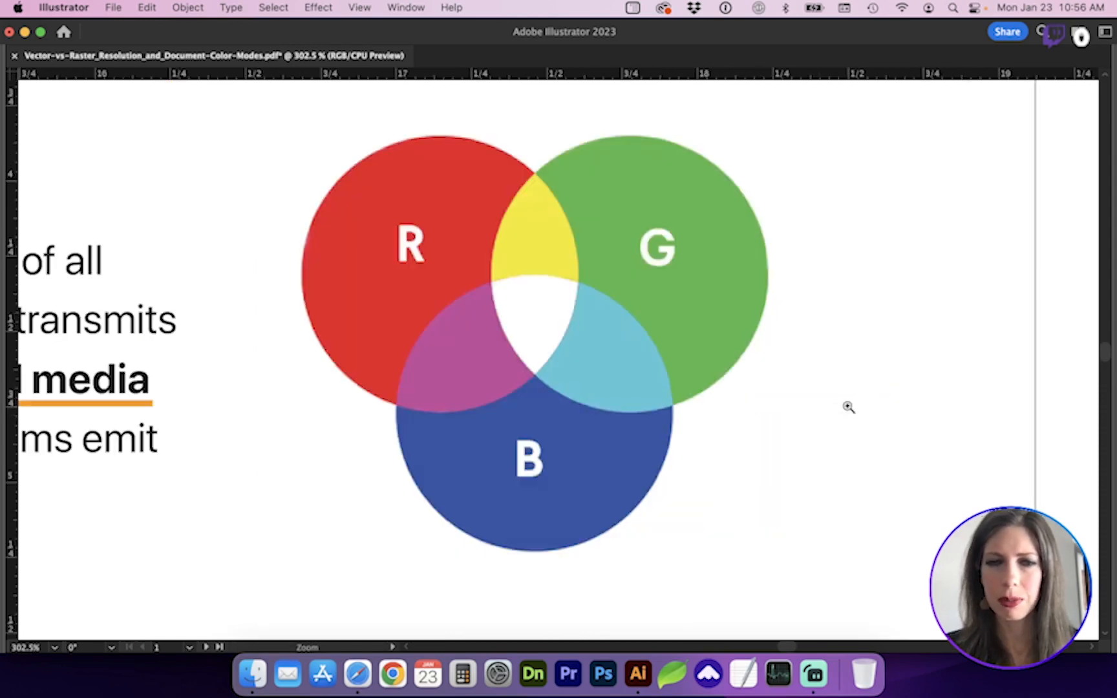
mouse_move(749, 419)
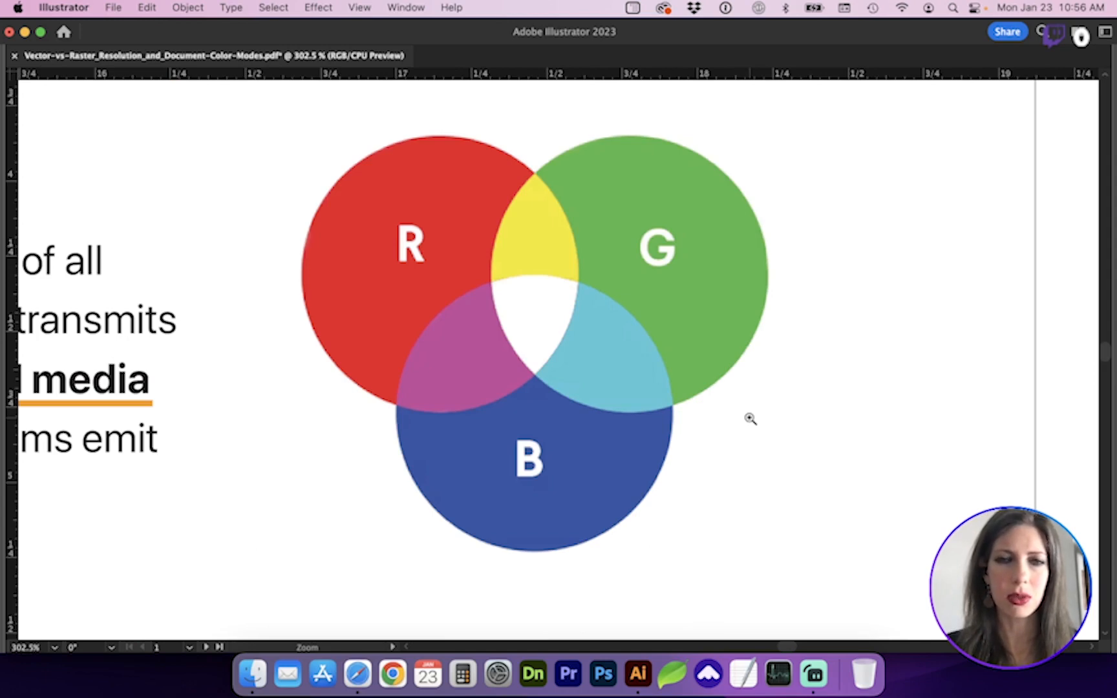
mouse_move(552, 407)
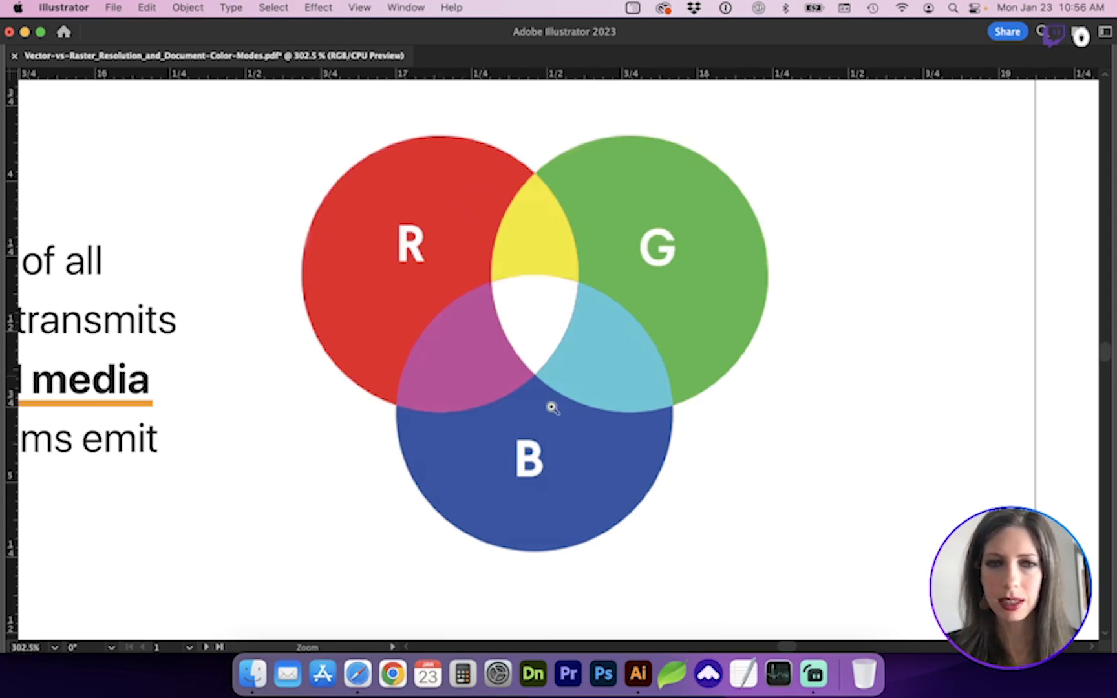
mouse_move(500, 303)
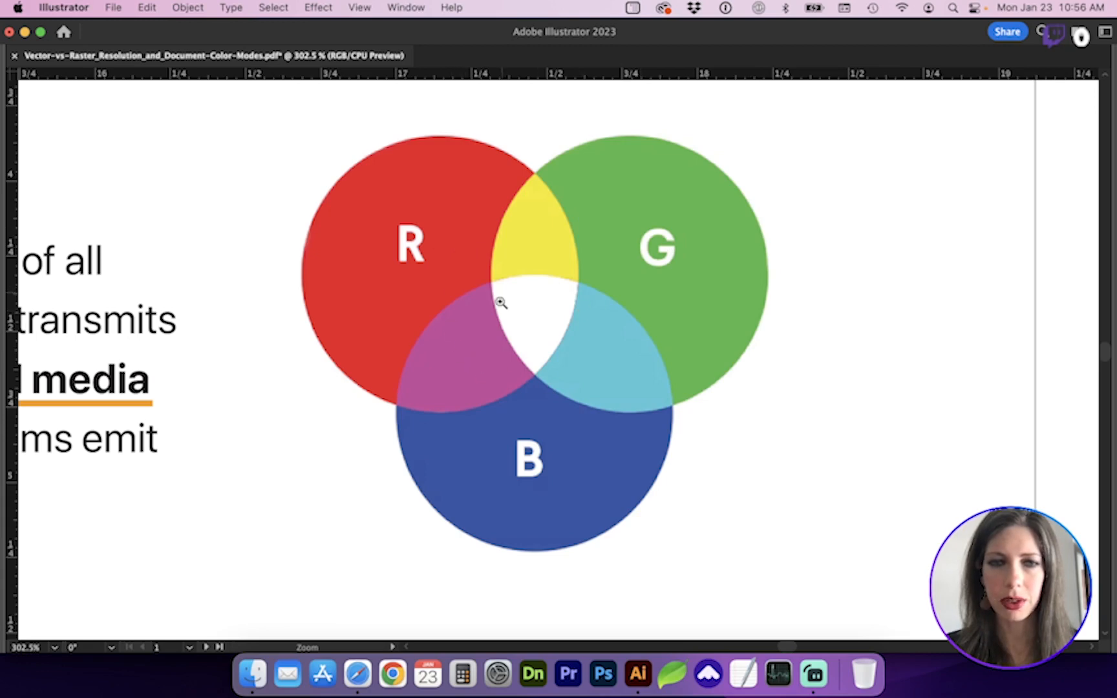
mouse_move(576, 279)
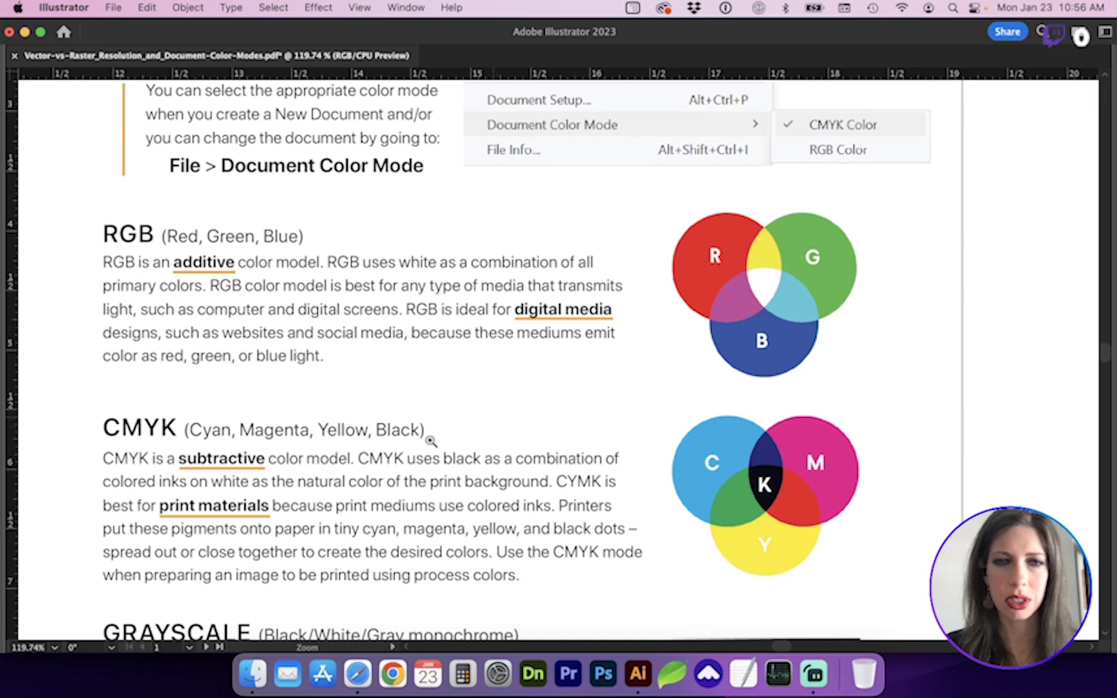
mouse_move(402, 443)
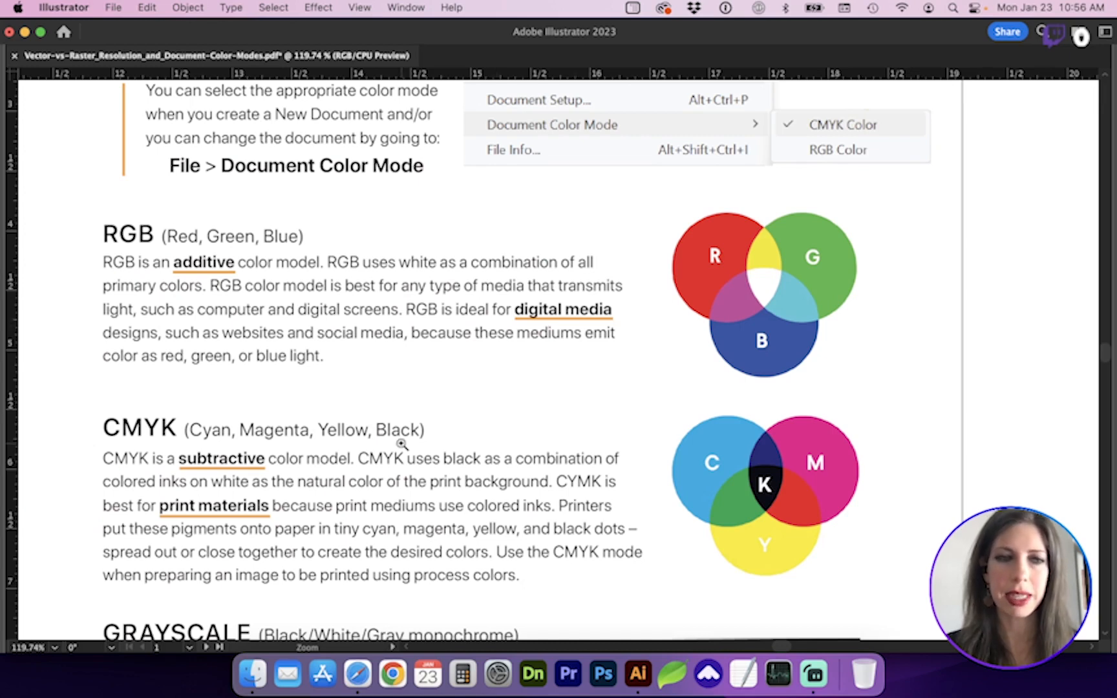
- Scroll the handout down past the CMYK diagram to the Grayscale and Adobe Color sections
scroll("down", 3)
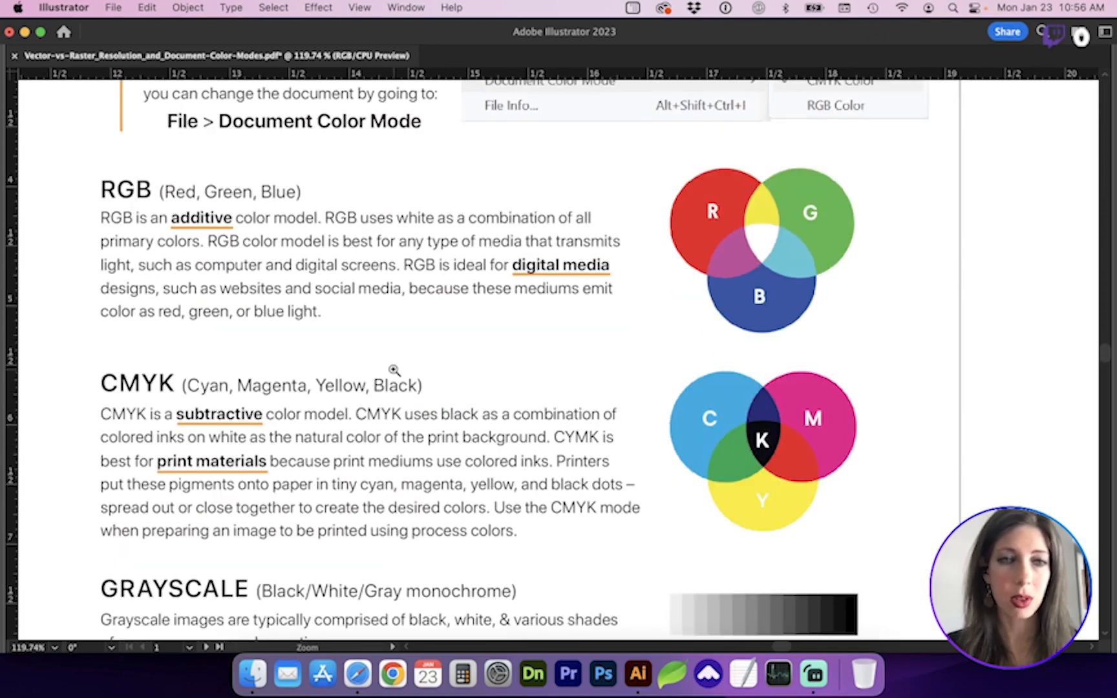
scroll("down", 3)
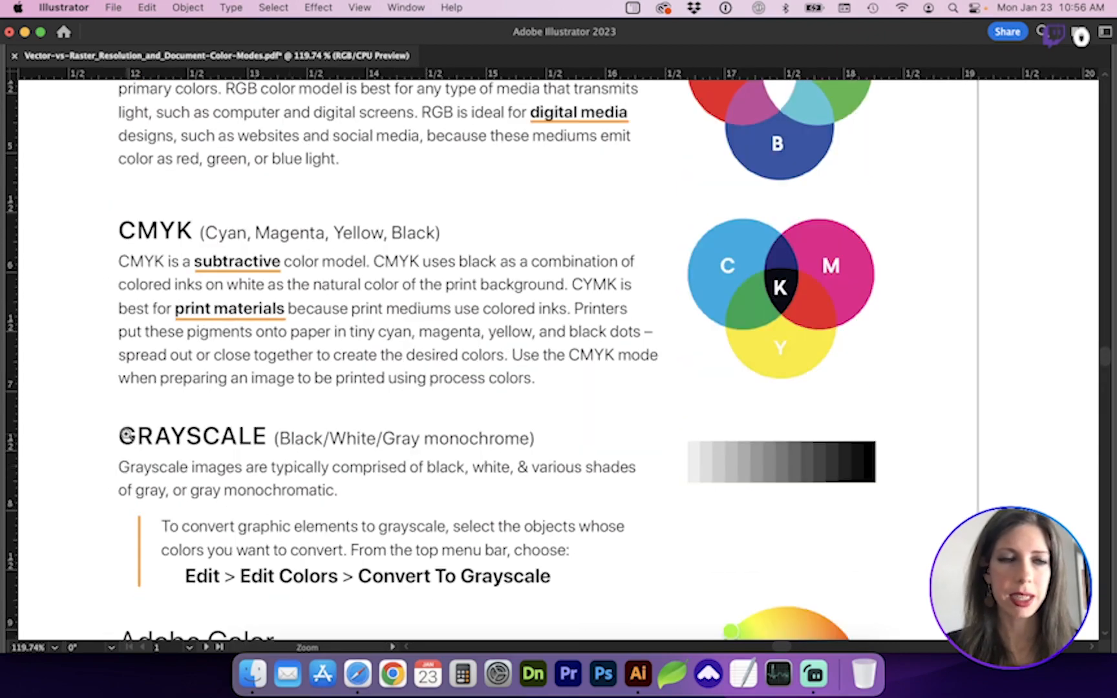
mouse_move(64, 402)
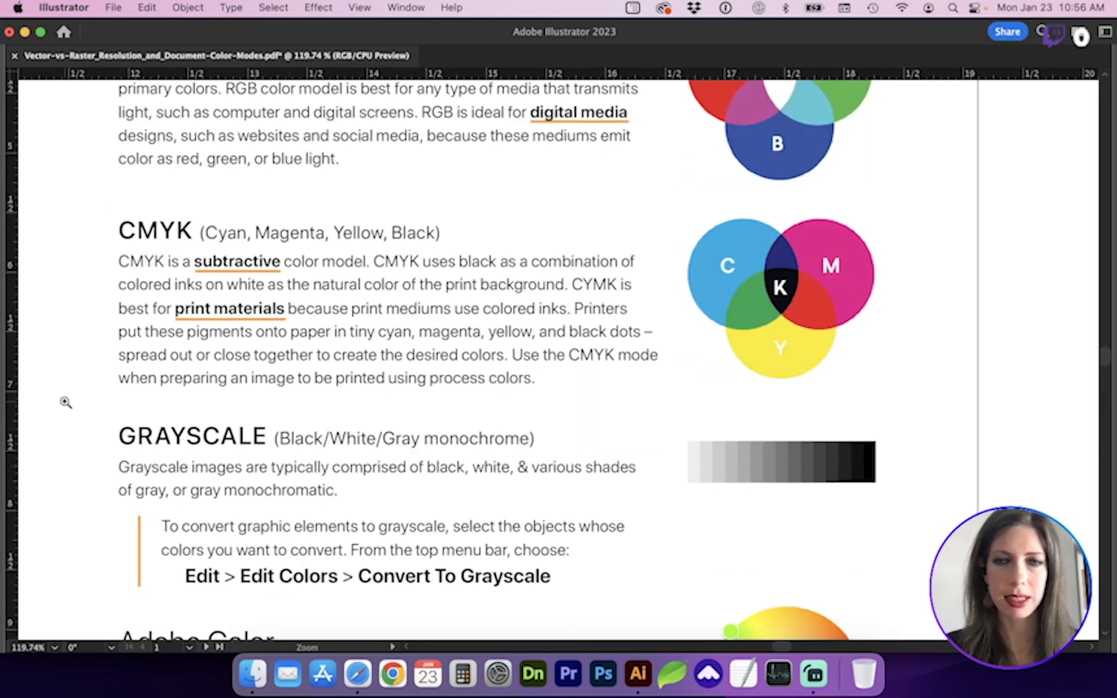
mouse_move(870, 389)
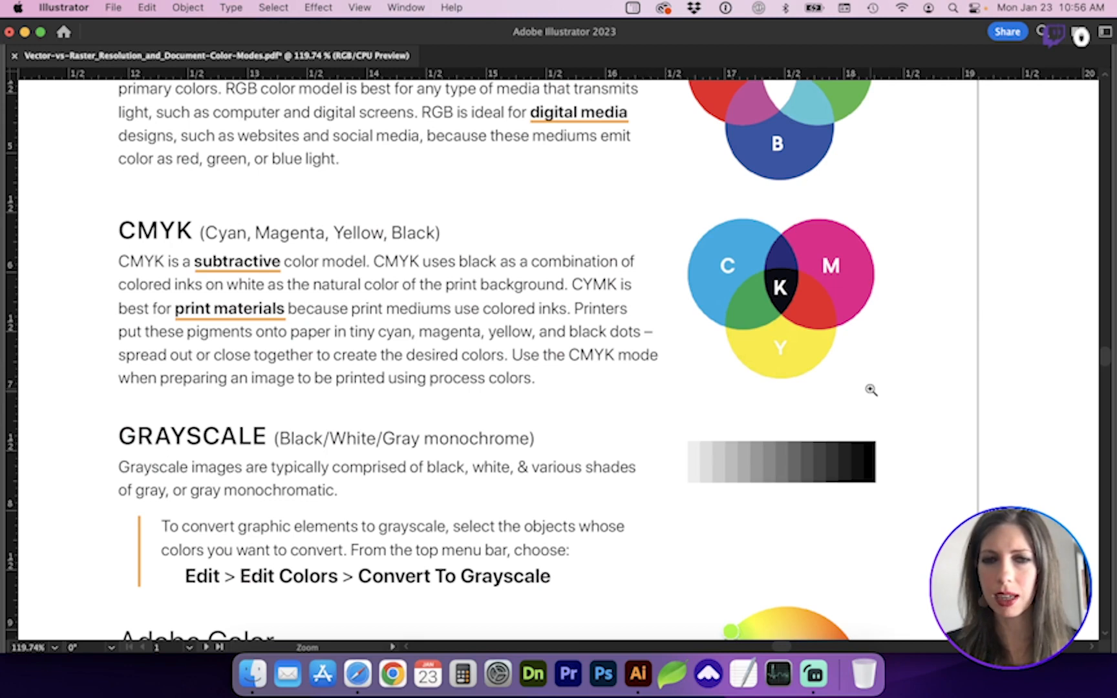
mouse_move(740, 257)
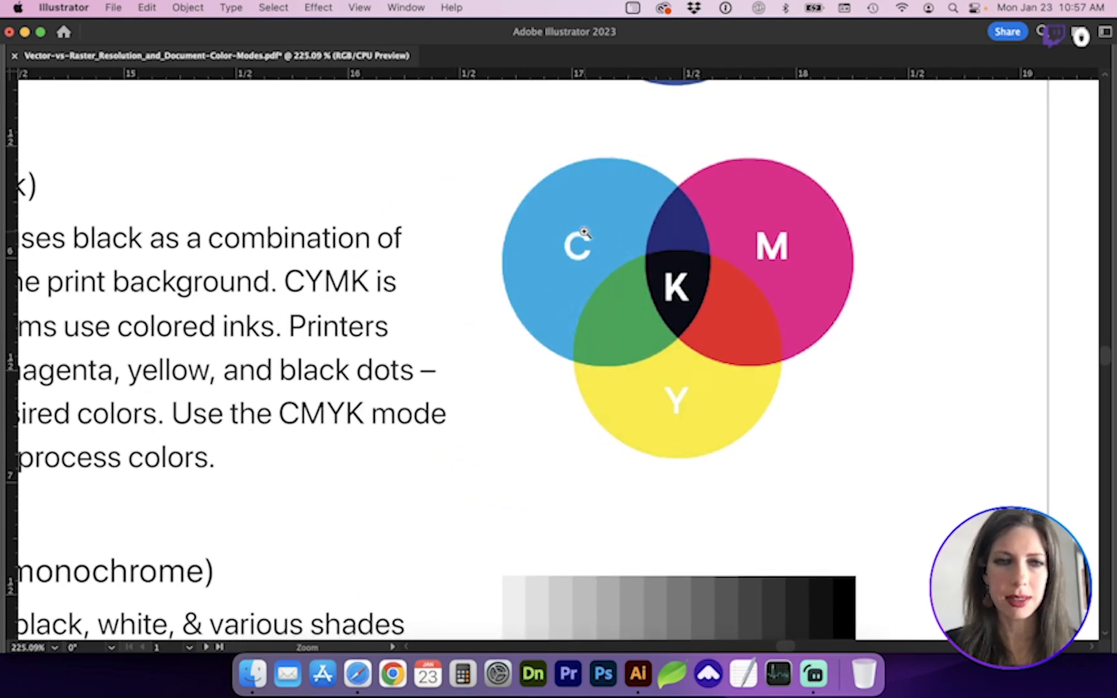
mouse_move(410, 383)
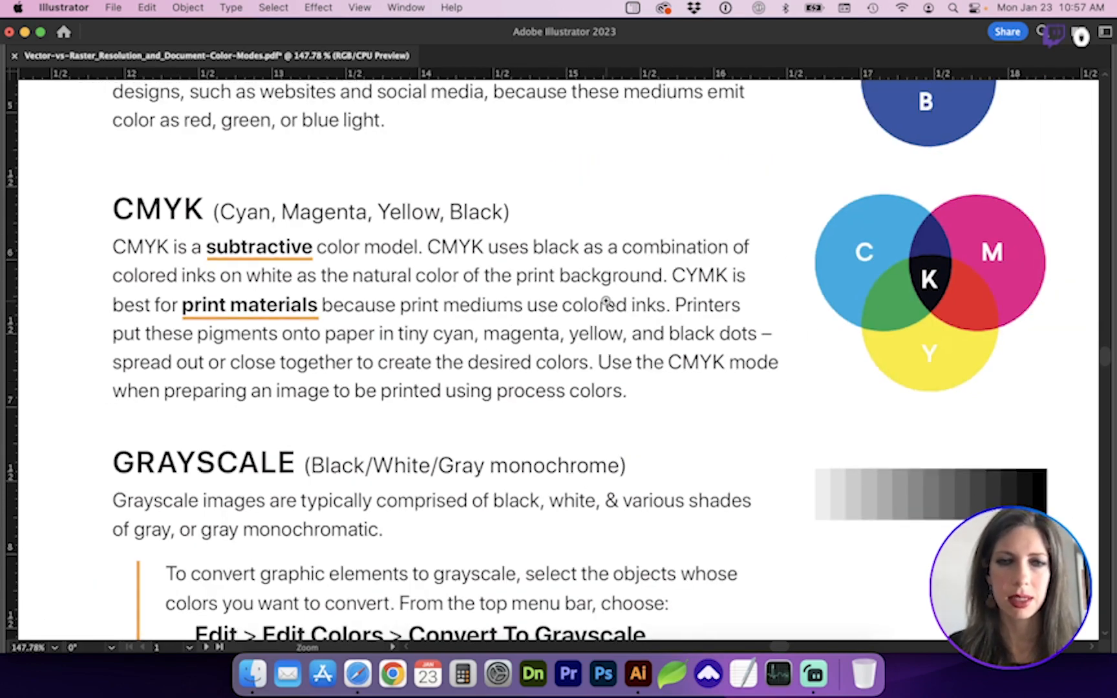
mouse_move(534, 386)
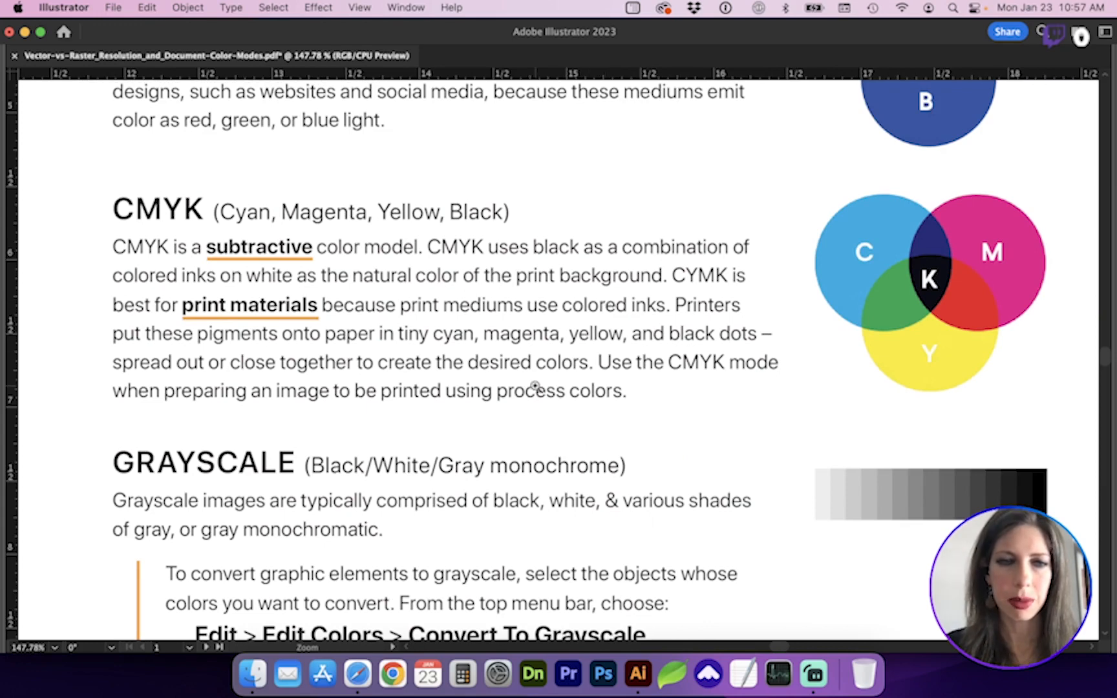
scroll("down", 3)
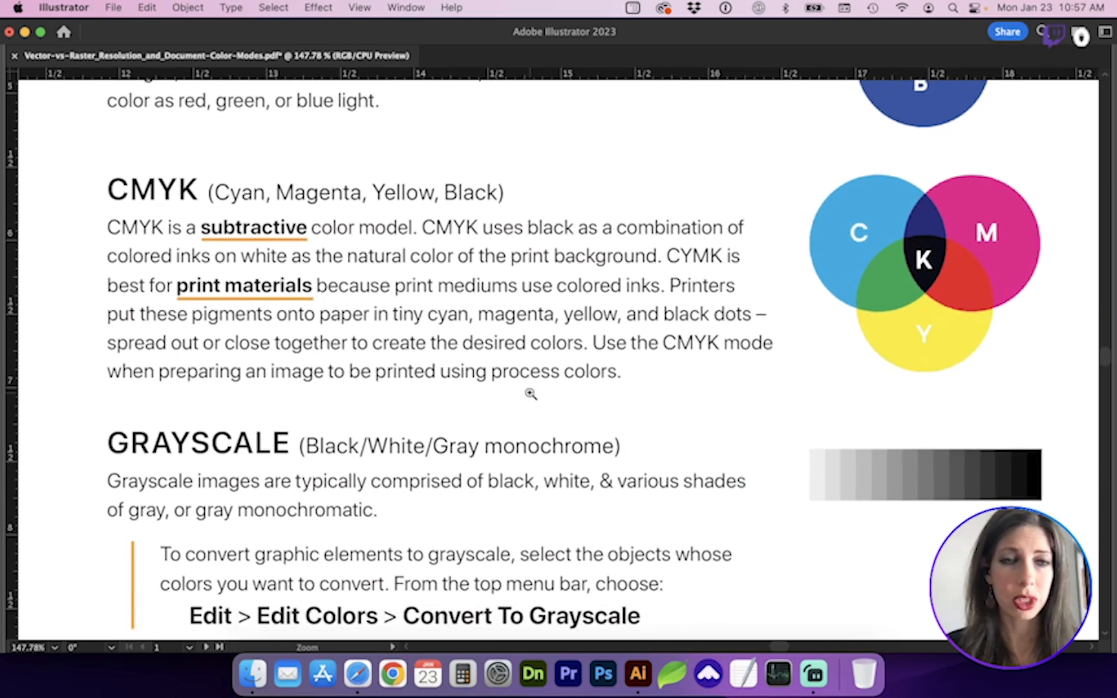
scroll("down", 3)
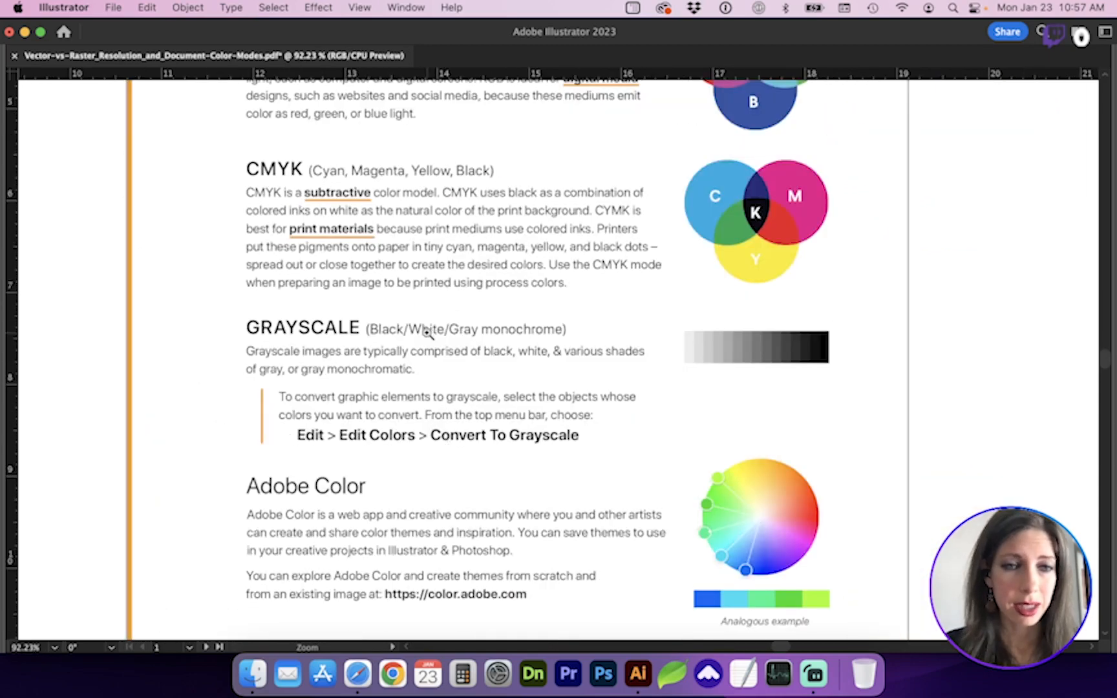
mouse_move(194, 298)
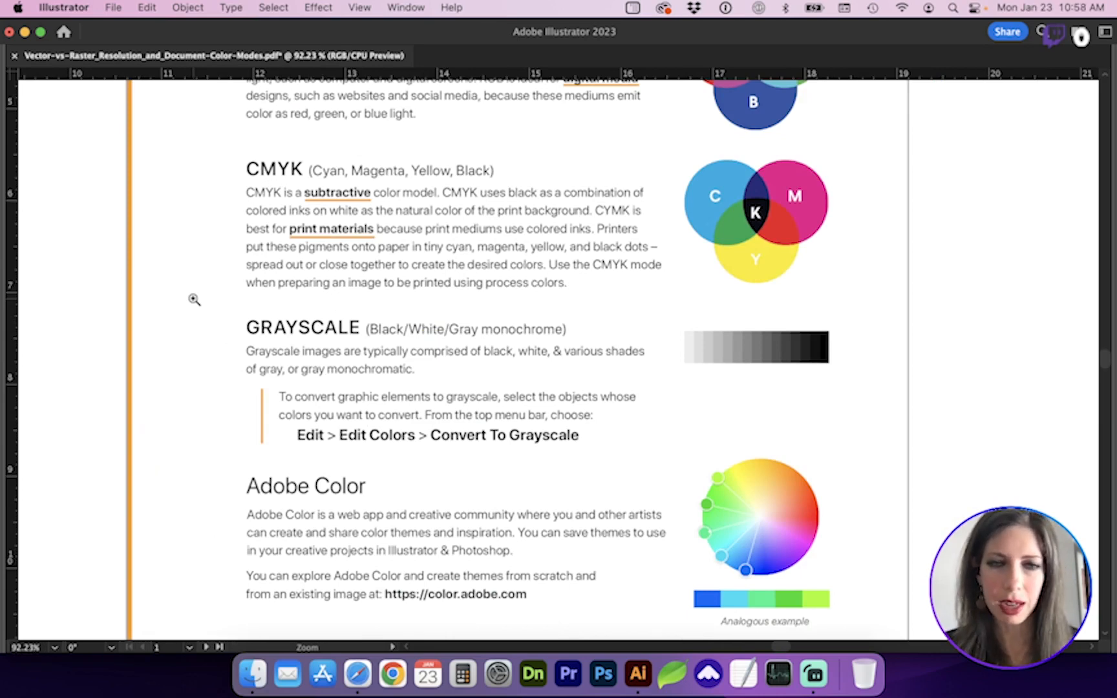
- Select the colour wheel and swatch group, view Edit Colors with Convert to Grayscale, then dismiss without converting
left_click(755, 516)
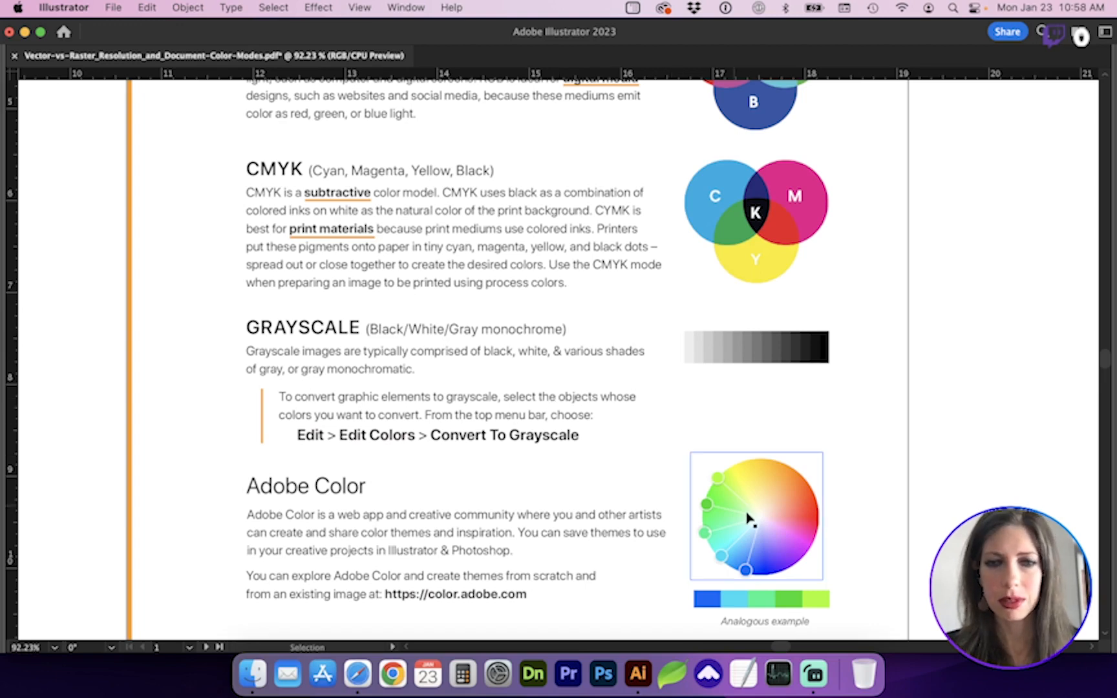
left_click(755, 515)
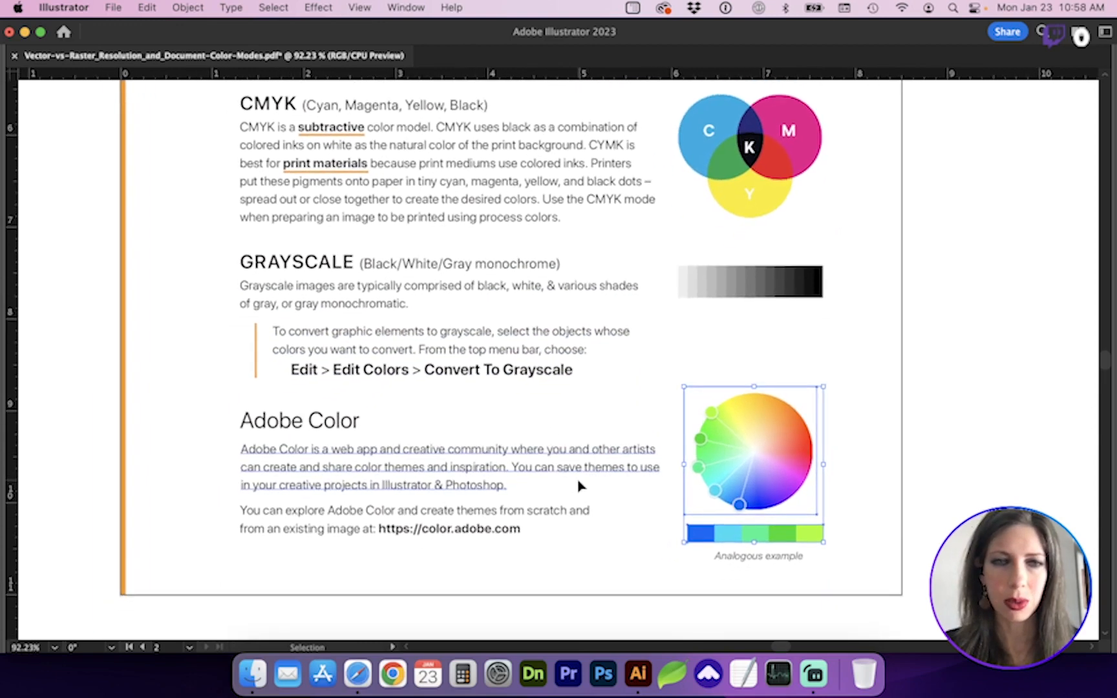
scroll("up", 3)
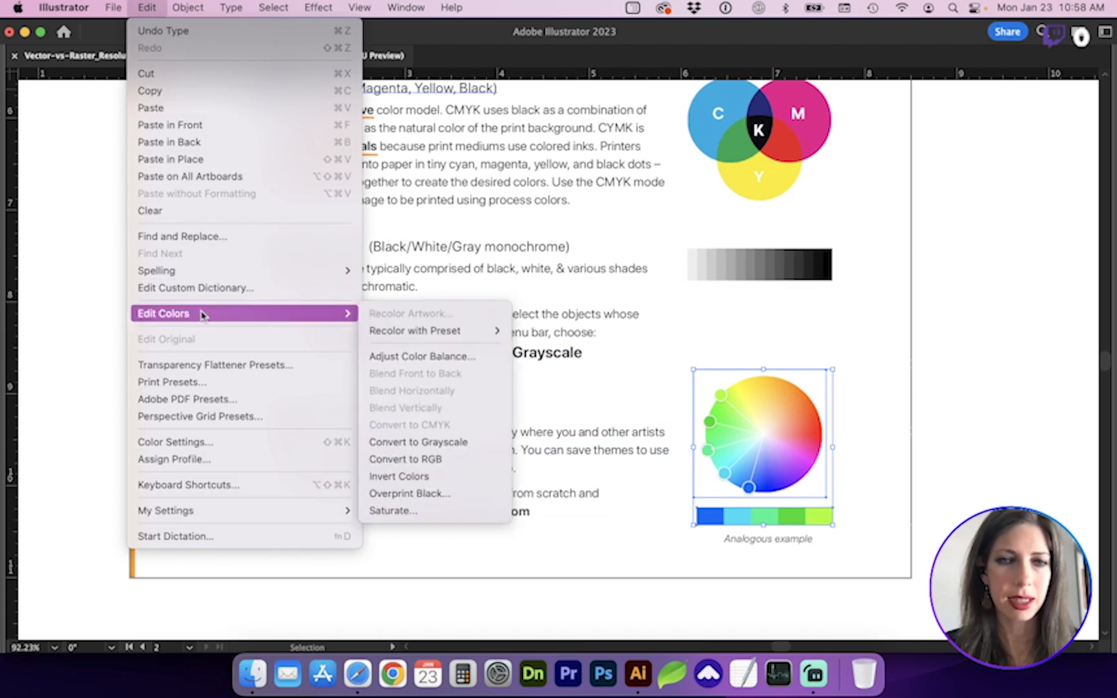
left_click(418, 442)
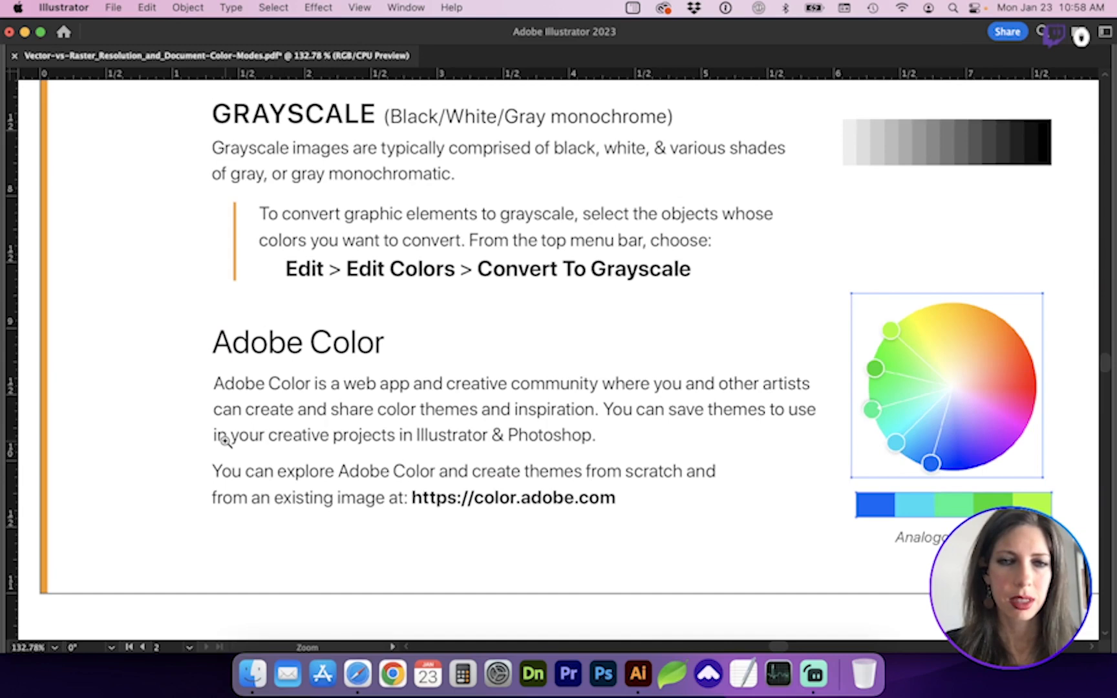
mouse_move(155, 456)
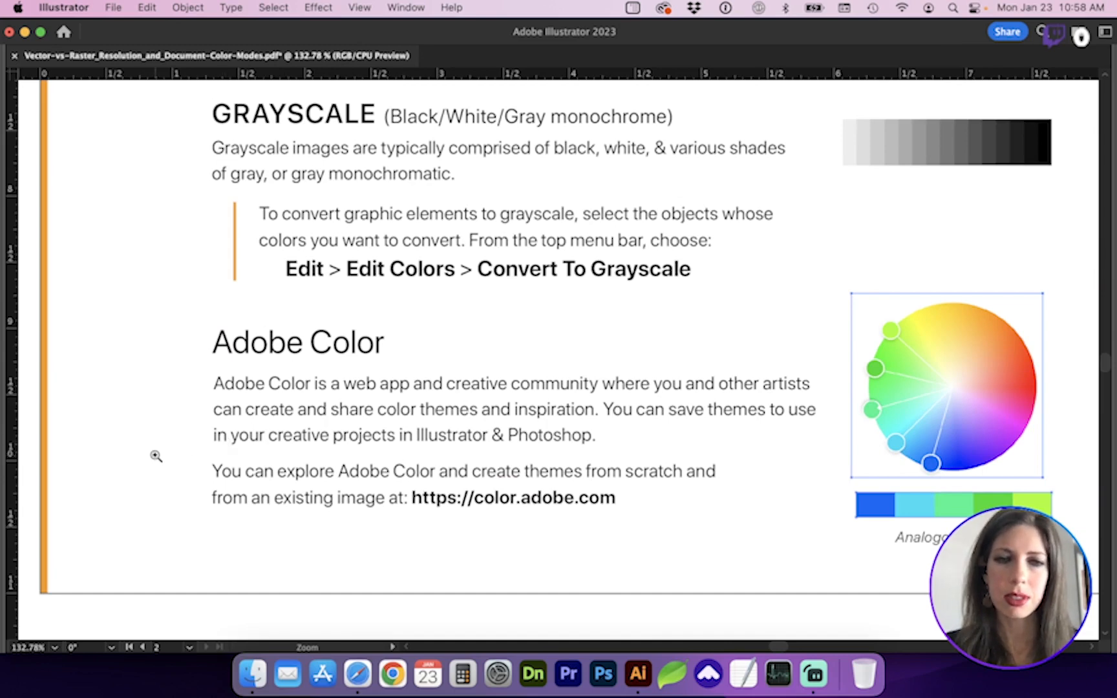
mouse_move(220, 371)
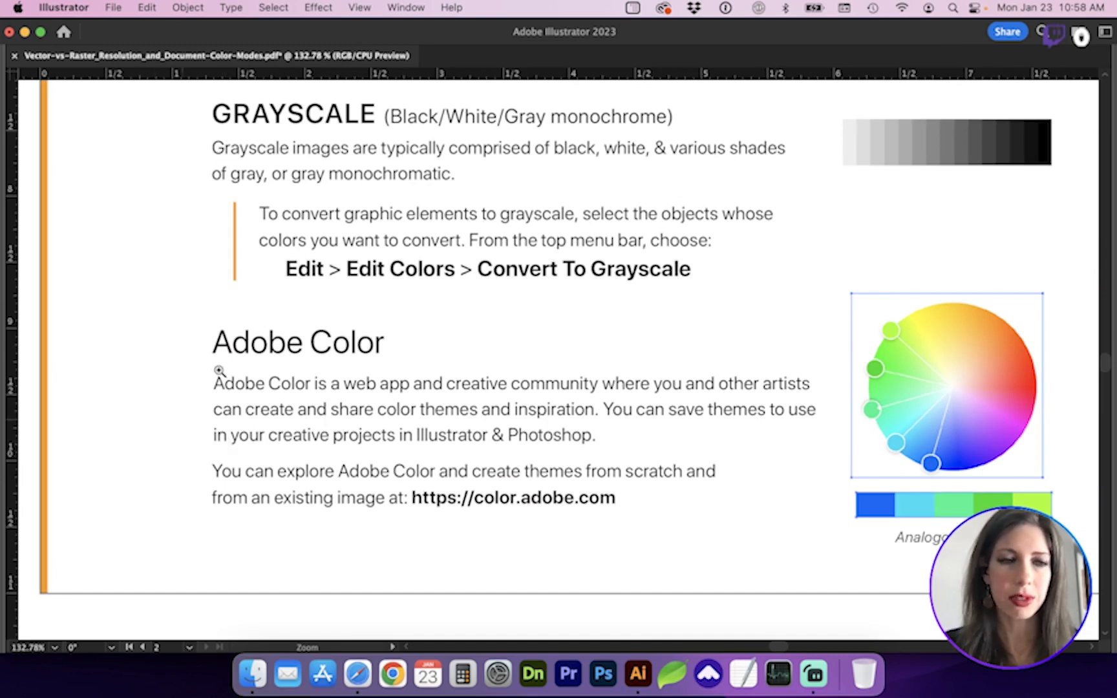
mouse_move(176, 397)
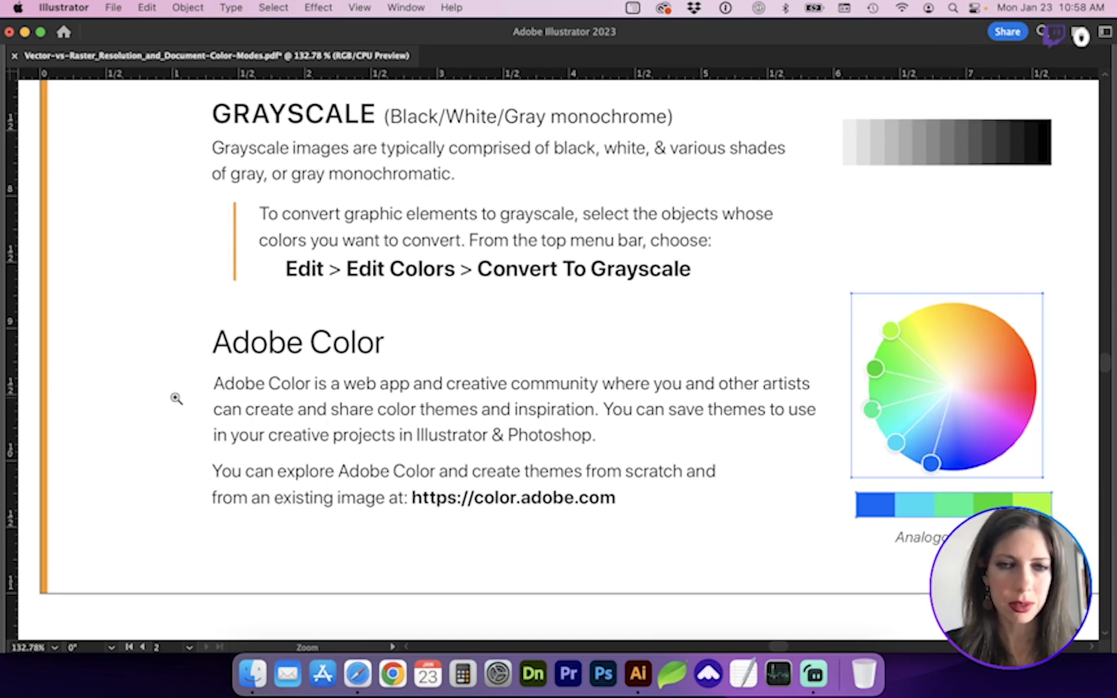
mouse_move(172, 420)
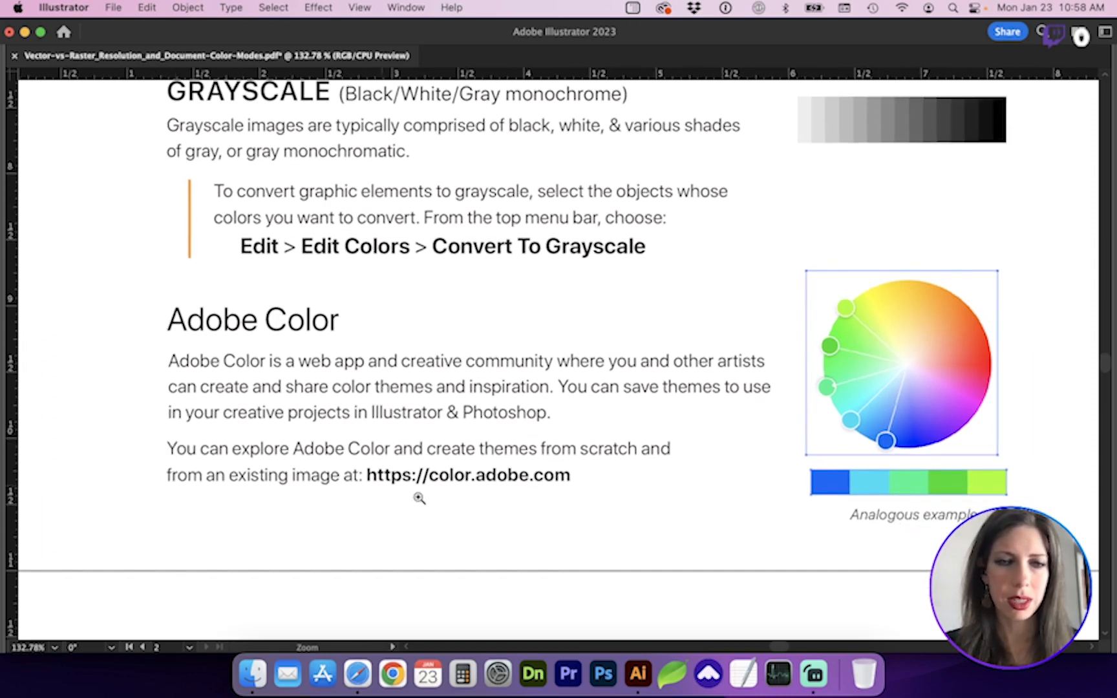
- Switch to Adobe Color in the browser and change the colour wheel harmony rule to Triad
left_click(358, 673)
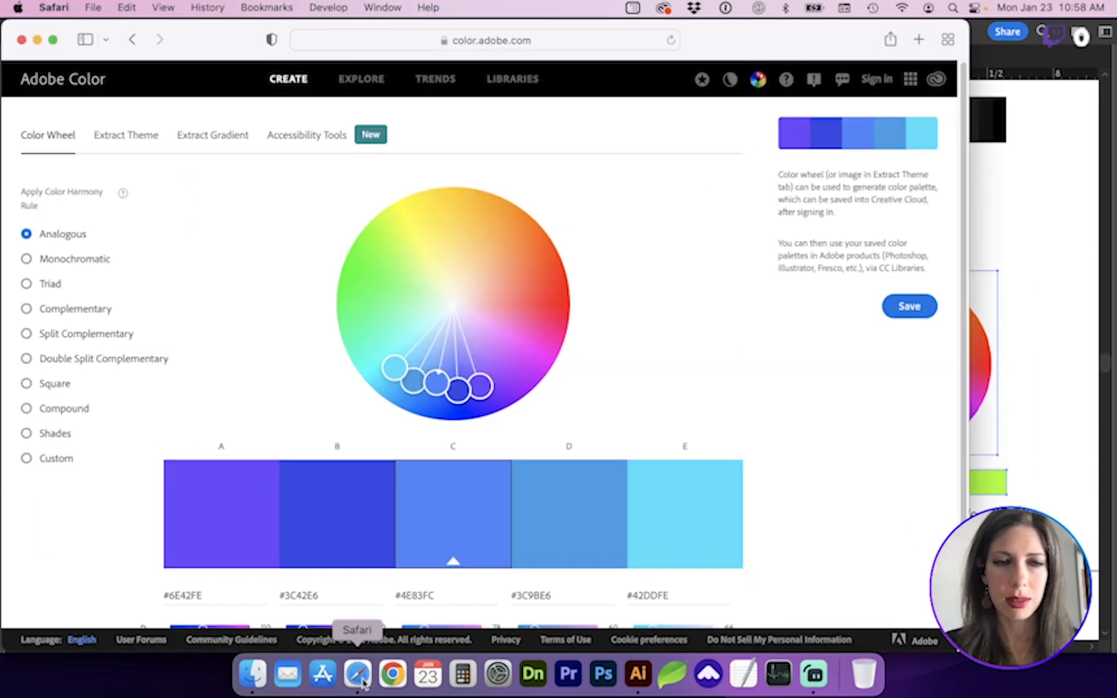
mouse_move(288, 397)
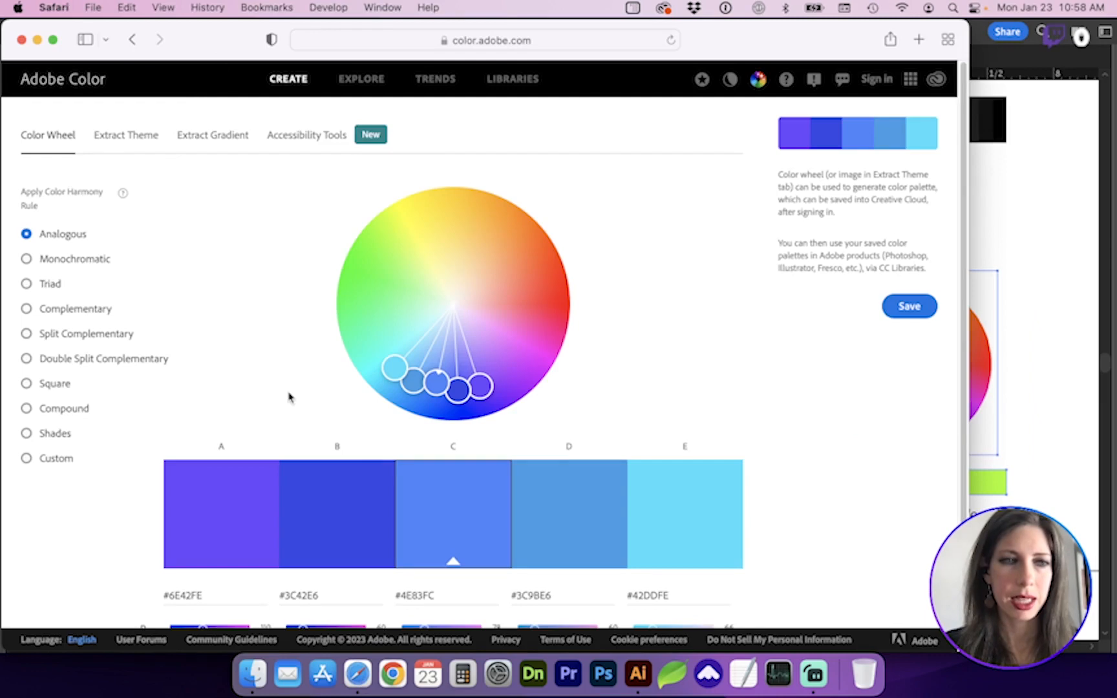
left_click(221, 513)
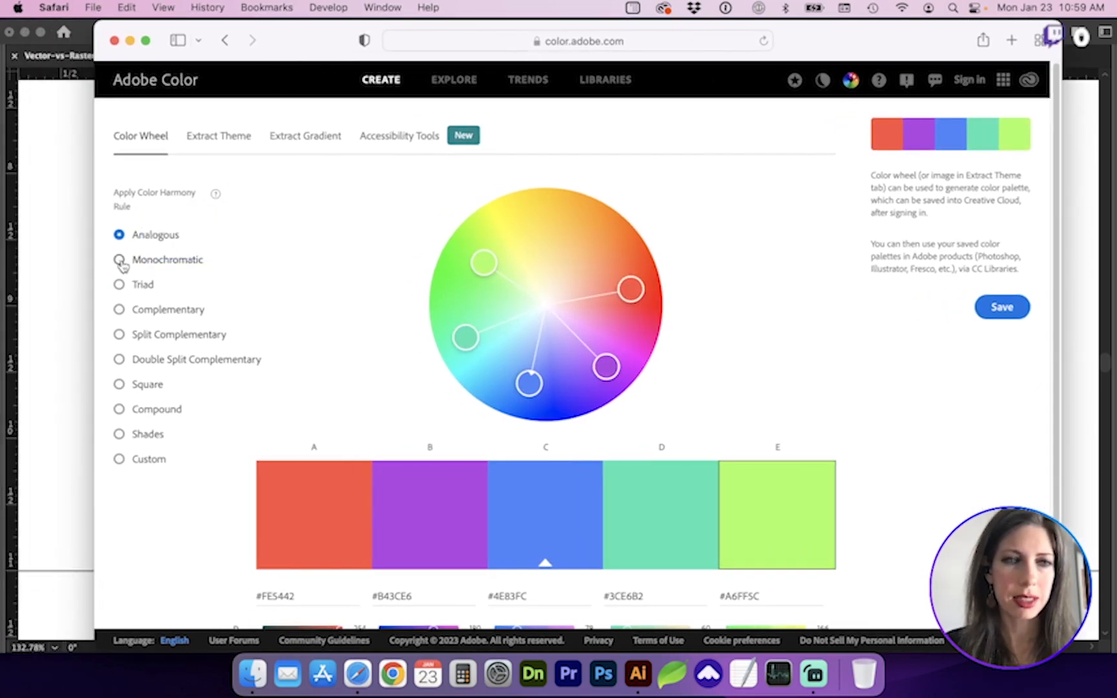
left_click(119, 284)
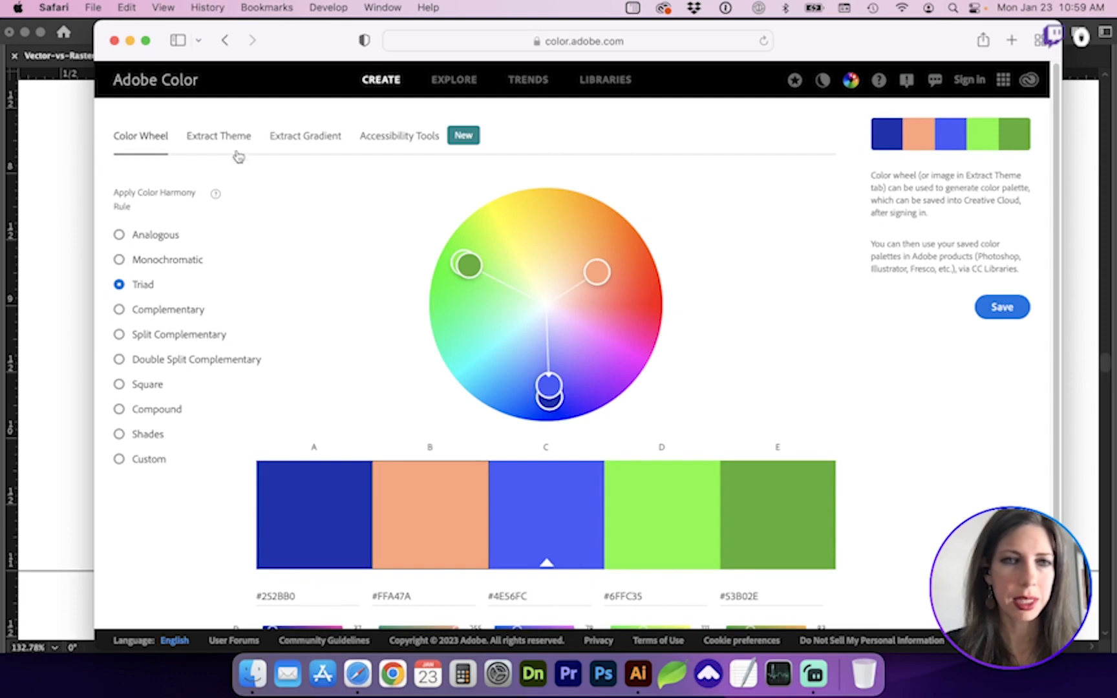
- Extract a theme from the watermelon photo, trying Bright, Deep and Muted moods and settling on Bright
left_click(219, 136)
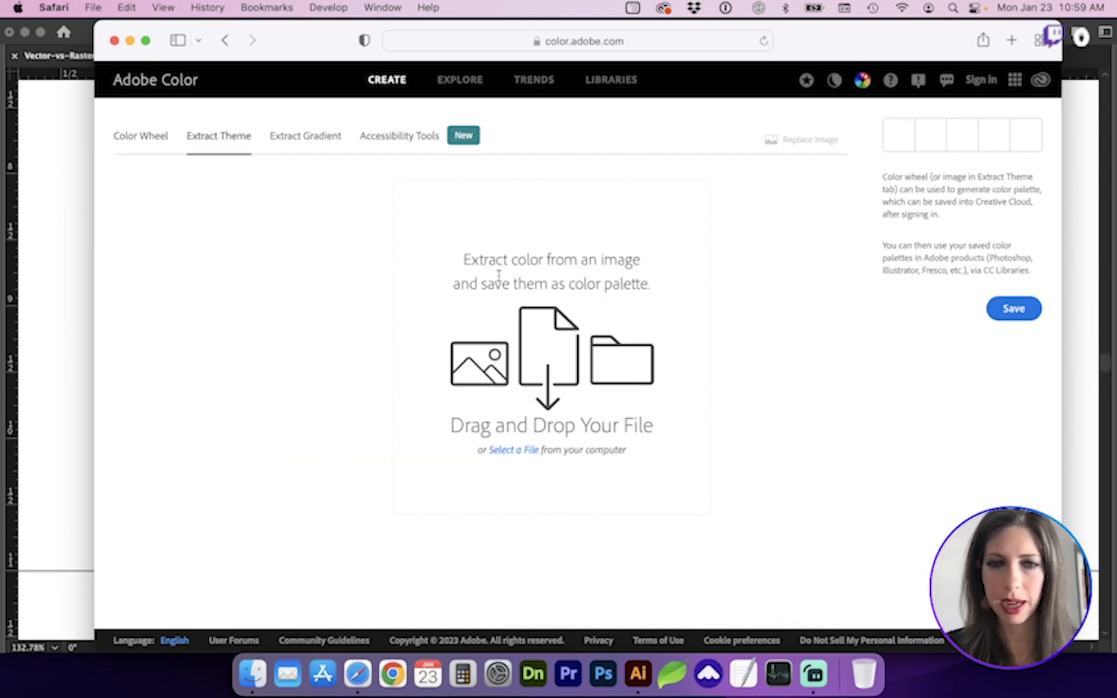
mouse_move(591, 326)
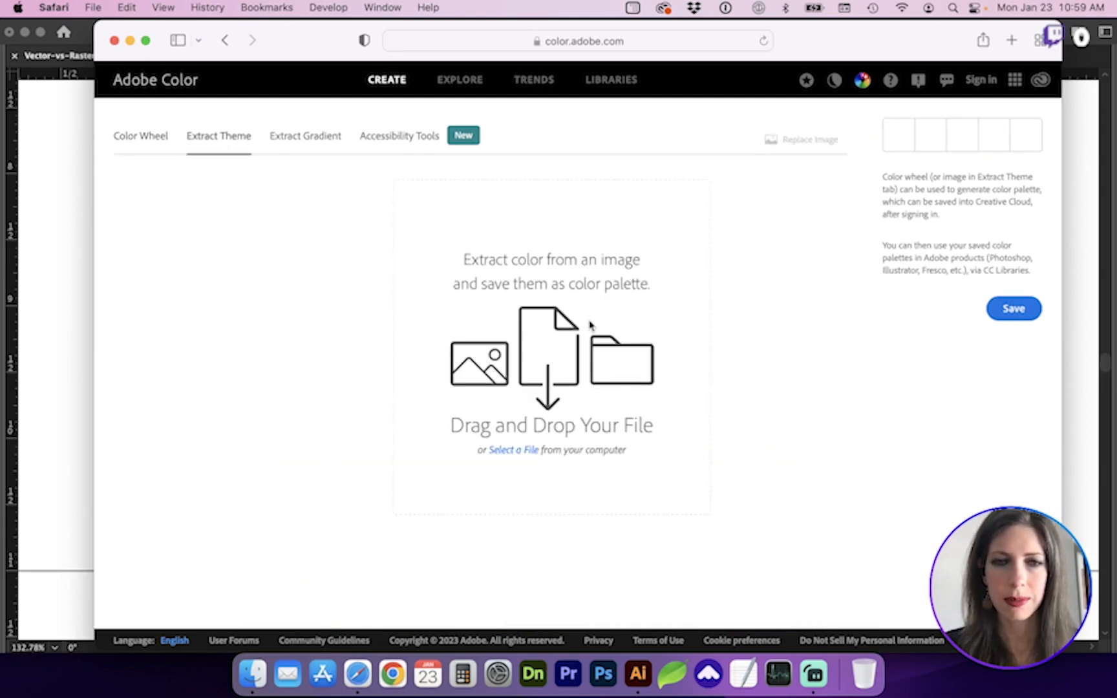
left_click(511, 449)
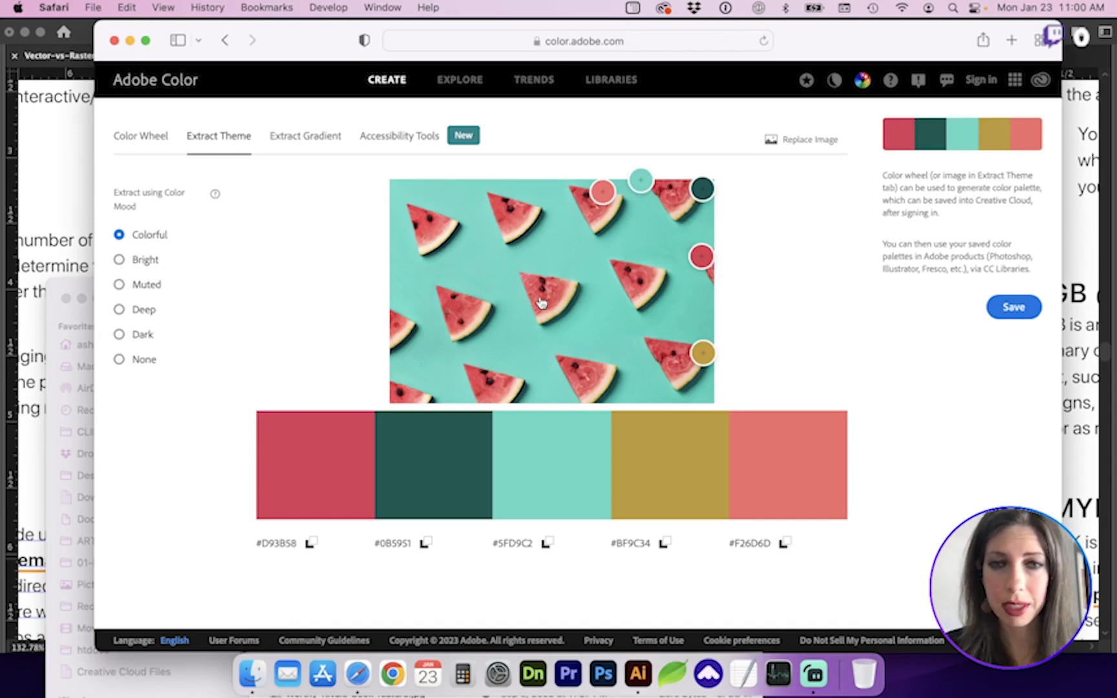
mouse_move(520, 433)
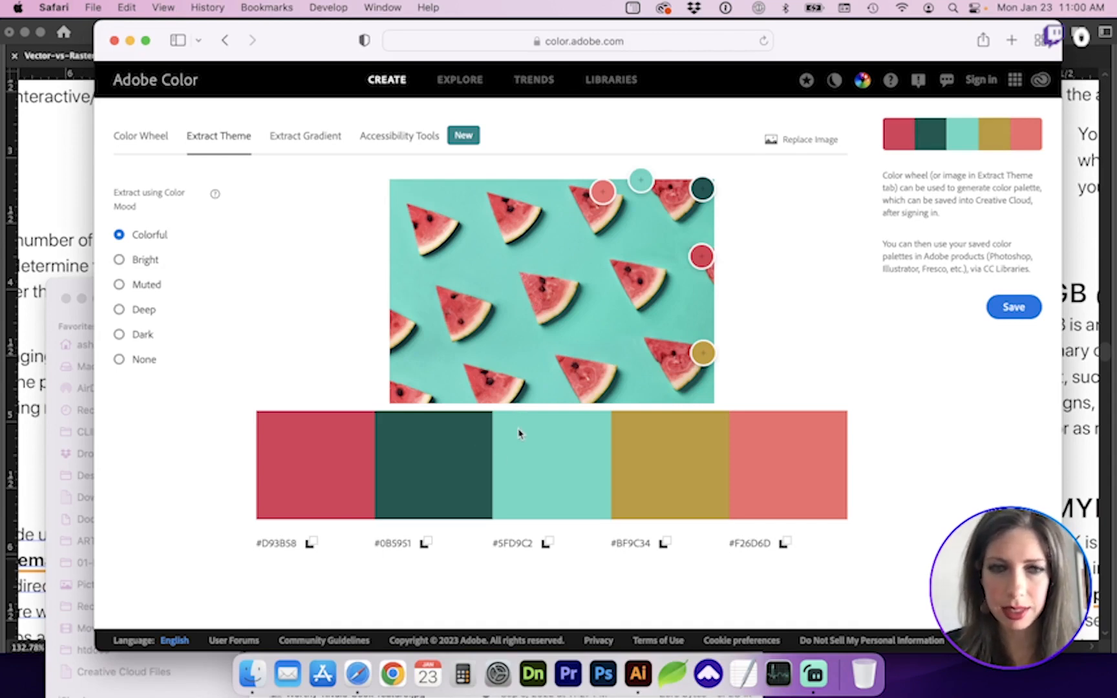
mouse_move(319, 486)
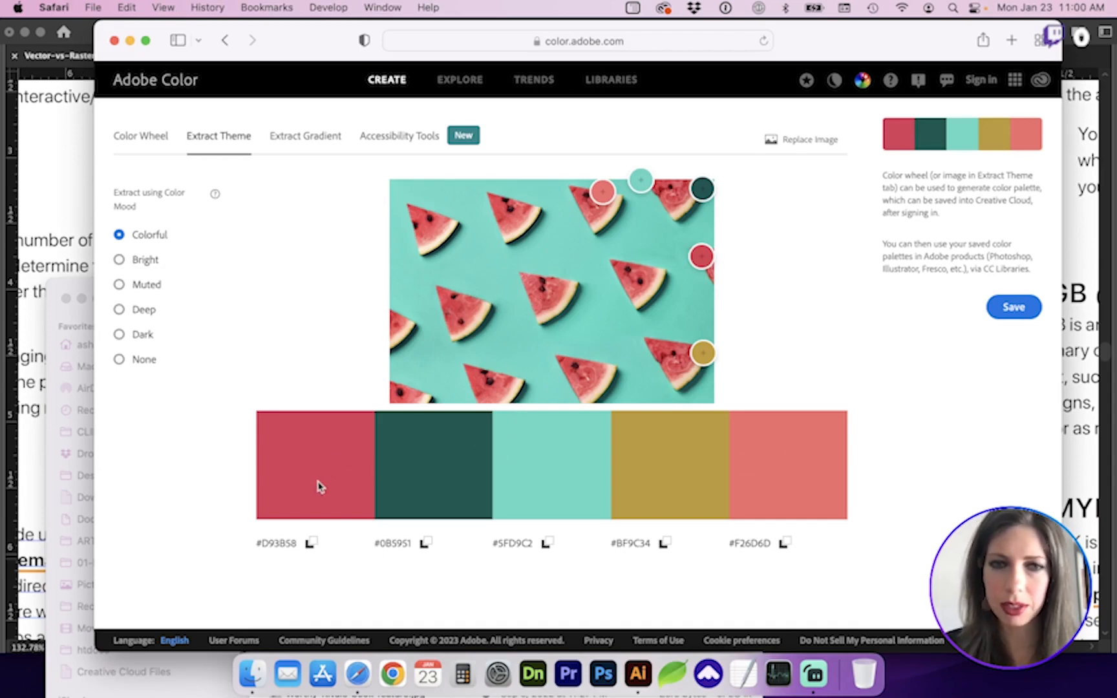
left_click(119, 260)
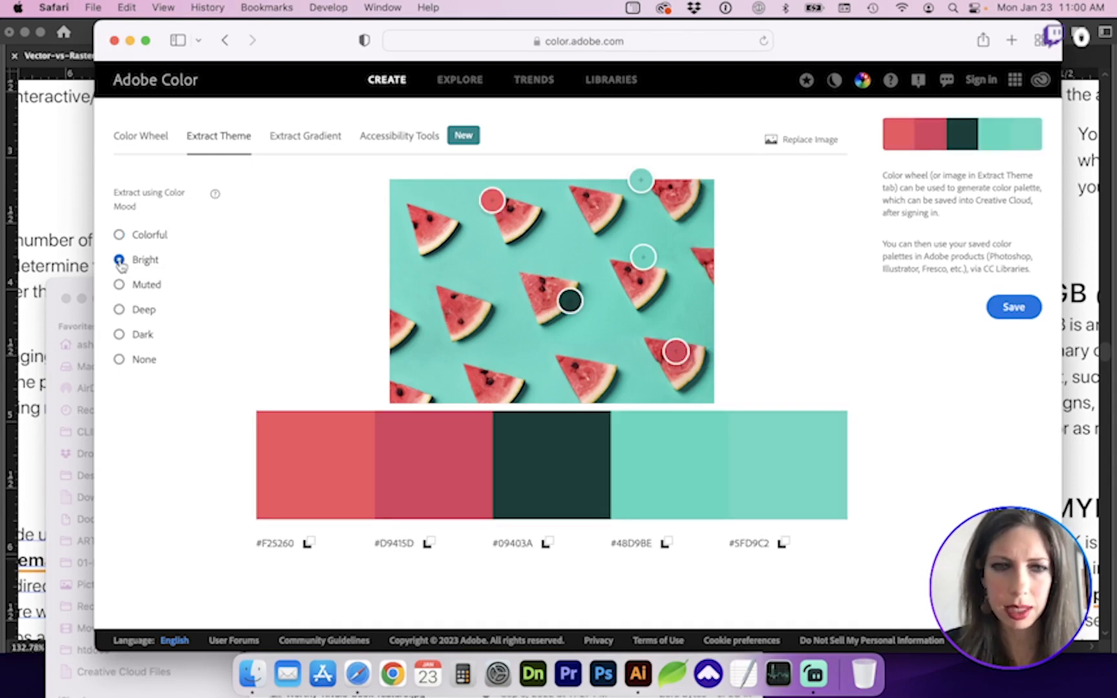
left_click(119, 309)
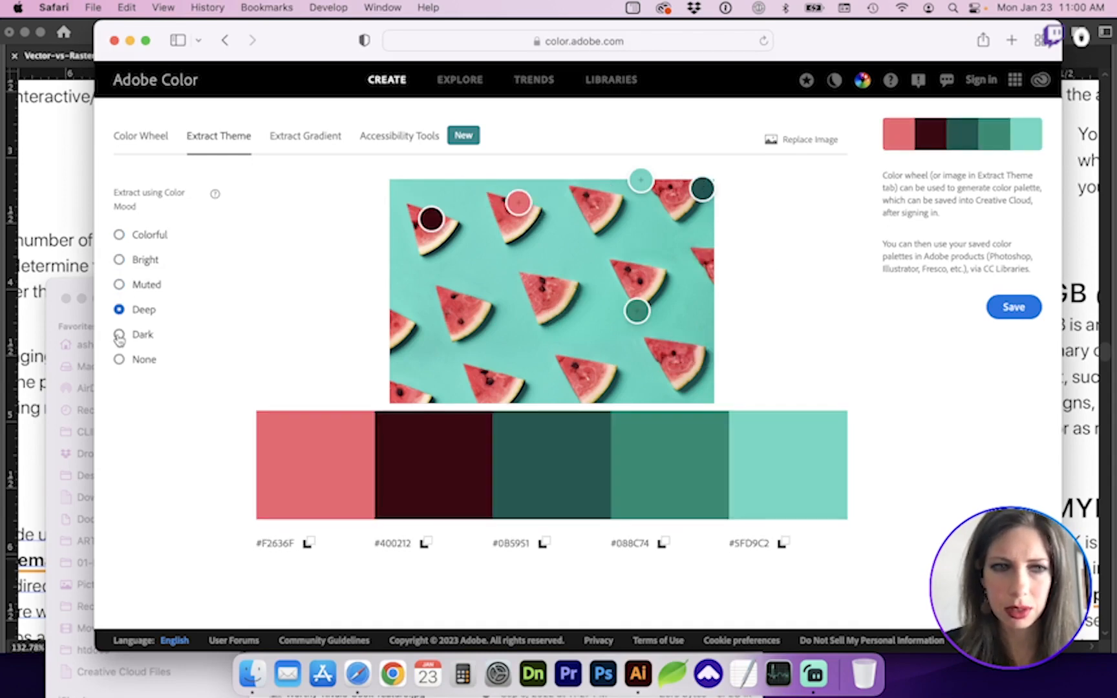
left_click(119, 285)
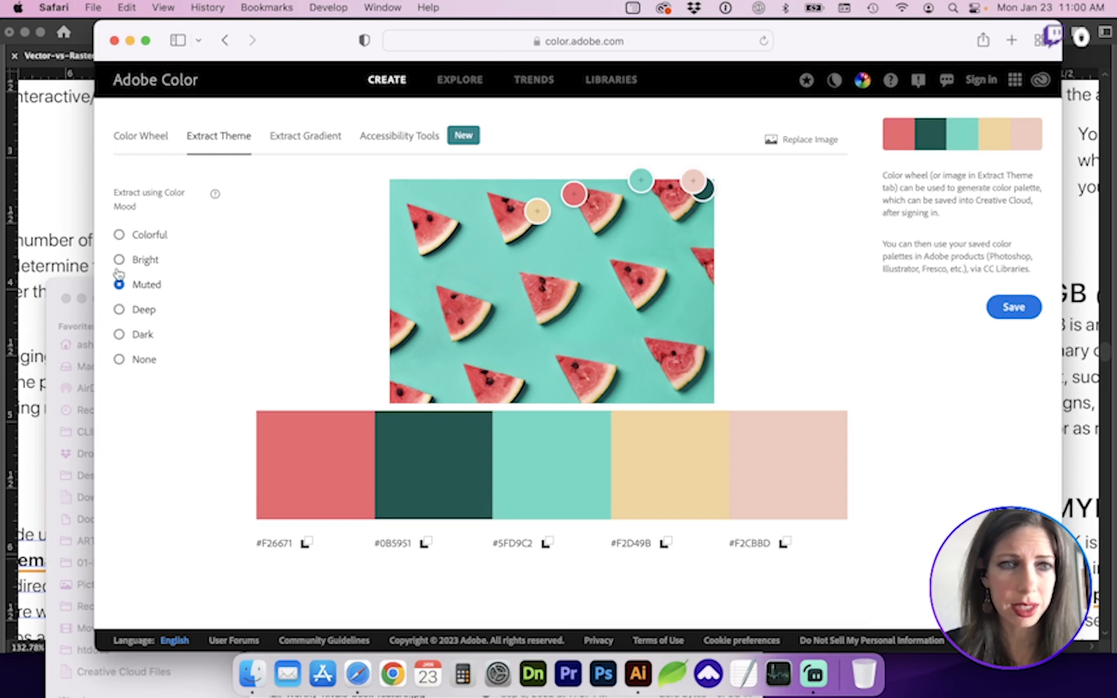
left_click(119, 260)
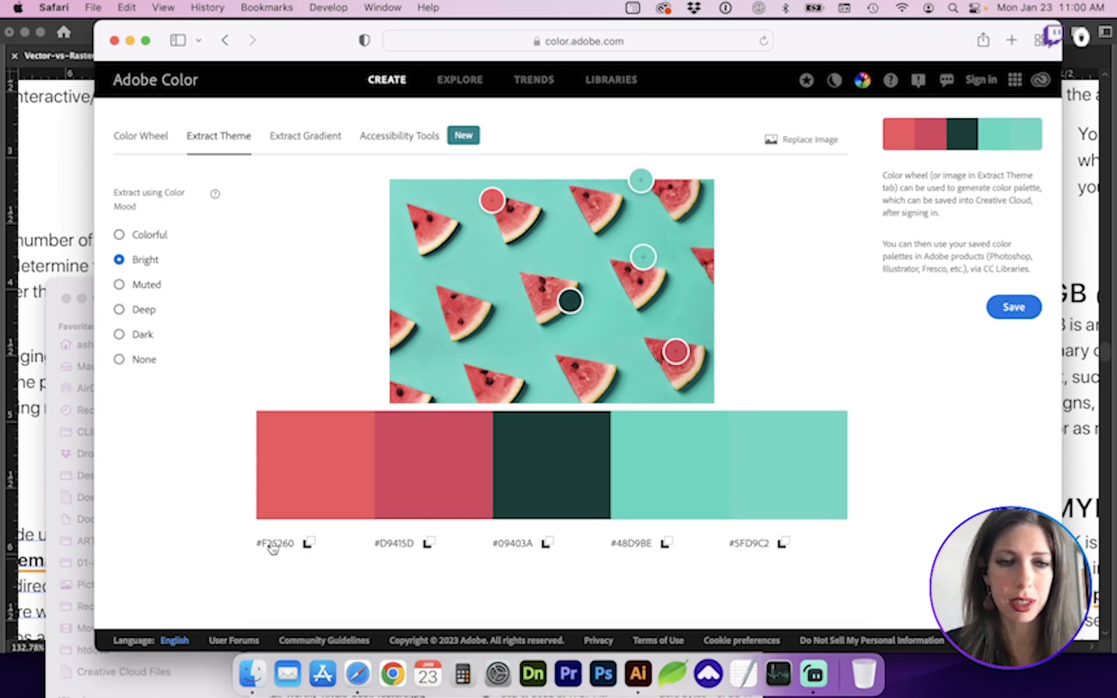
mouse_move(283, 557)
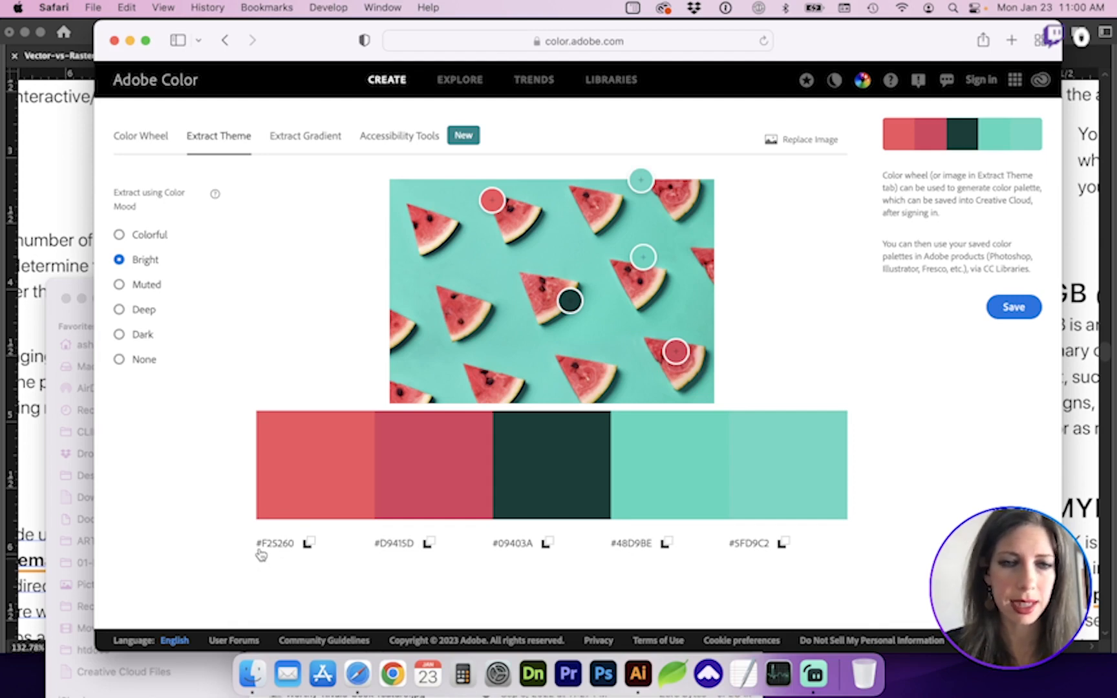
mouse_move(230, 368)
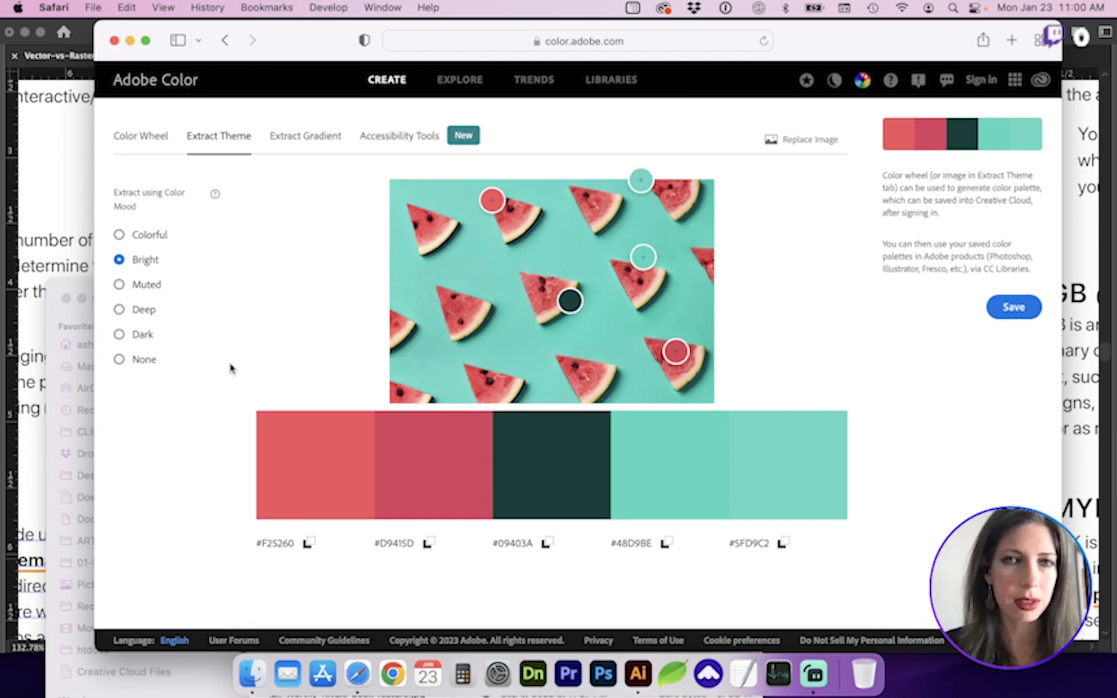
- Return to the handout in Illustrator from the Dock
left_click(637, 674)
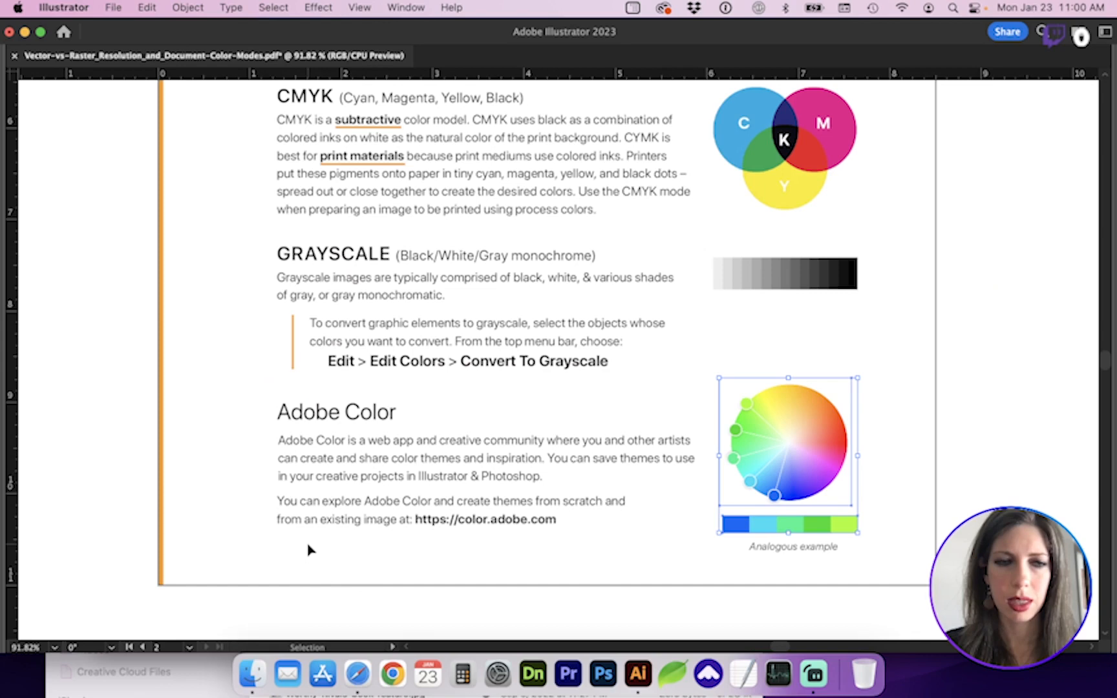